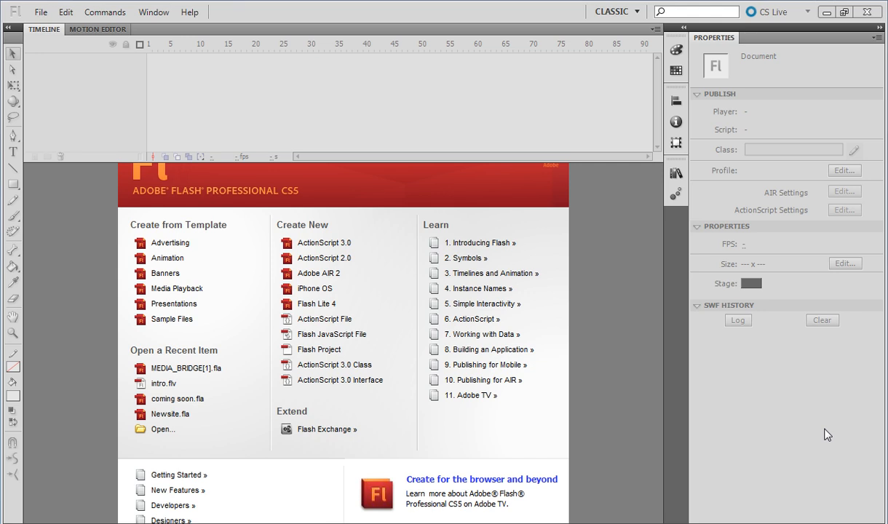
mouse_move(323, 242)
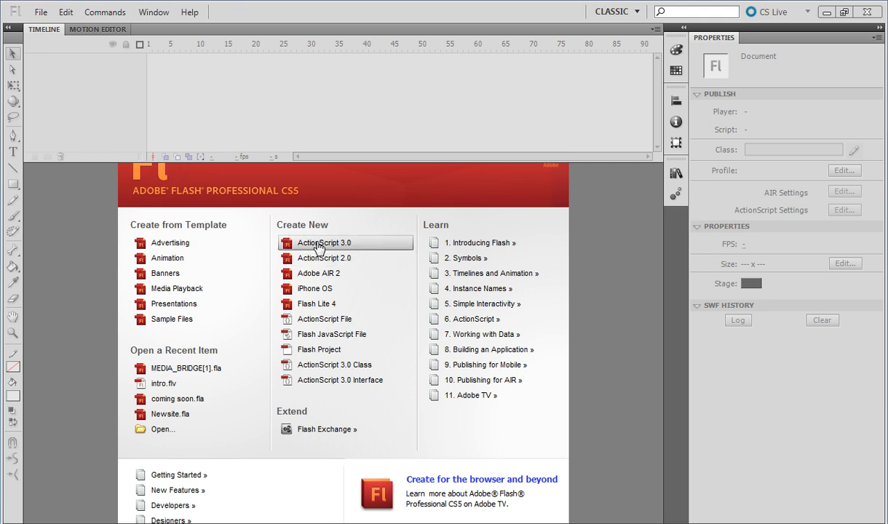
mouse_move(361, 241)
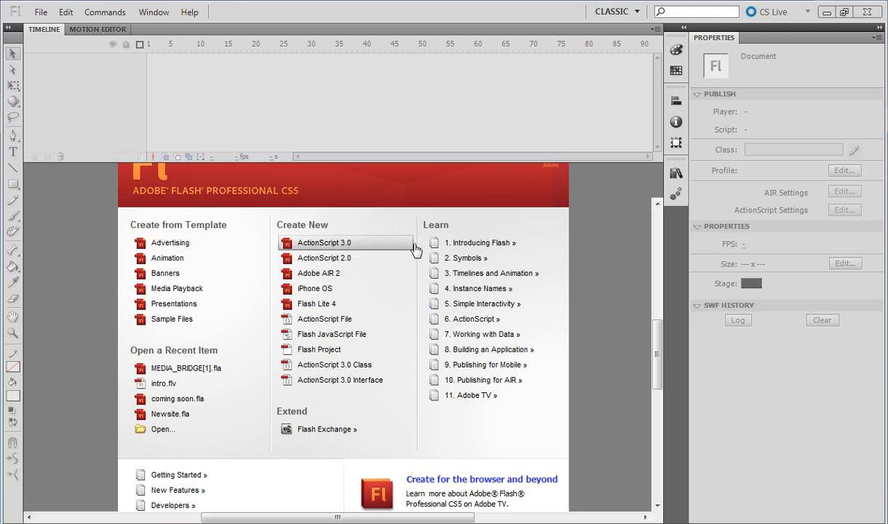
Step: Create a new ActionScript 3.0 document and set its stage colour to black
click(324, 242)
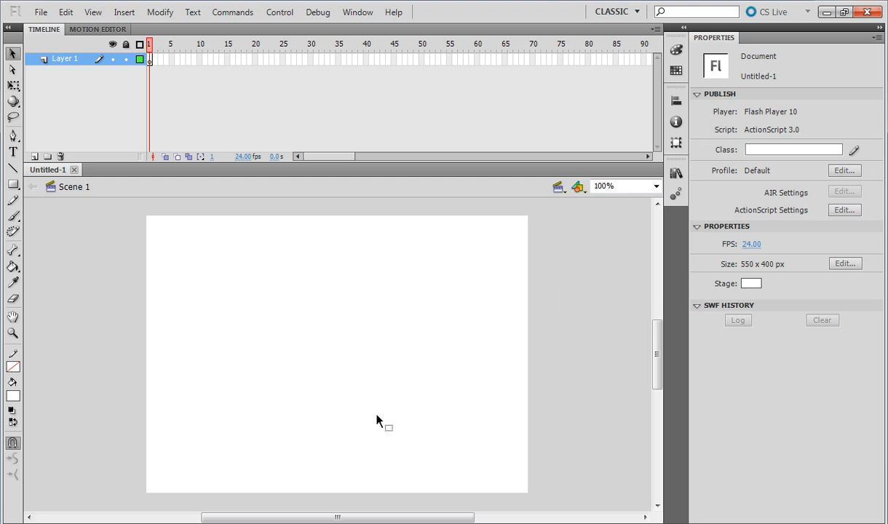
mouse_move(382, 321)
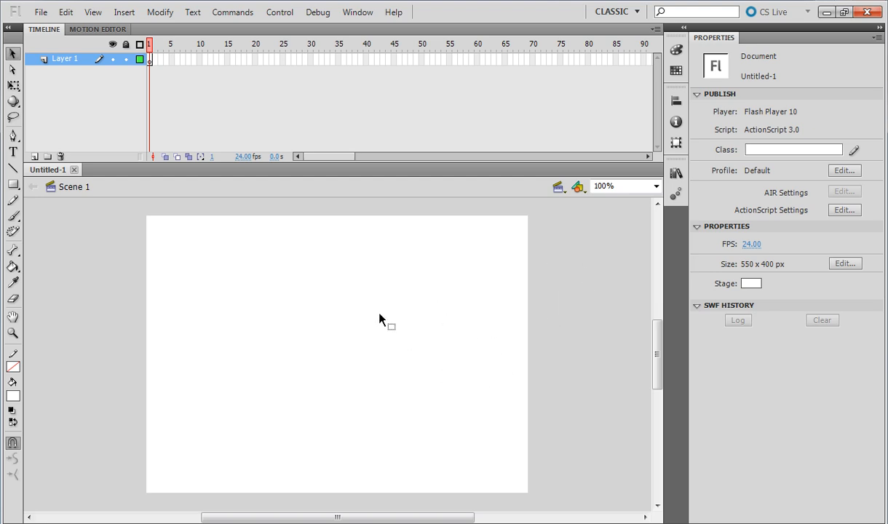
mouse_move(306, 356)
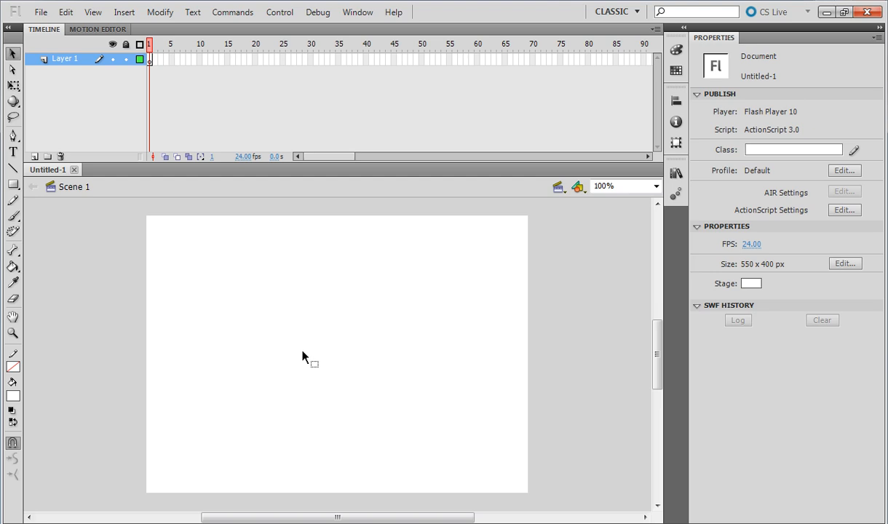
mouse_move(550, 375)
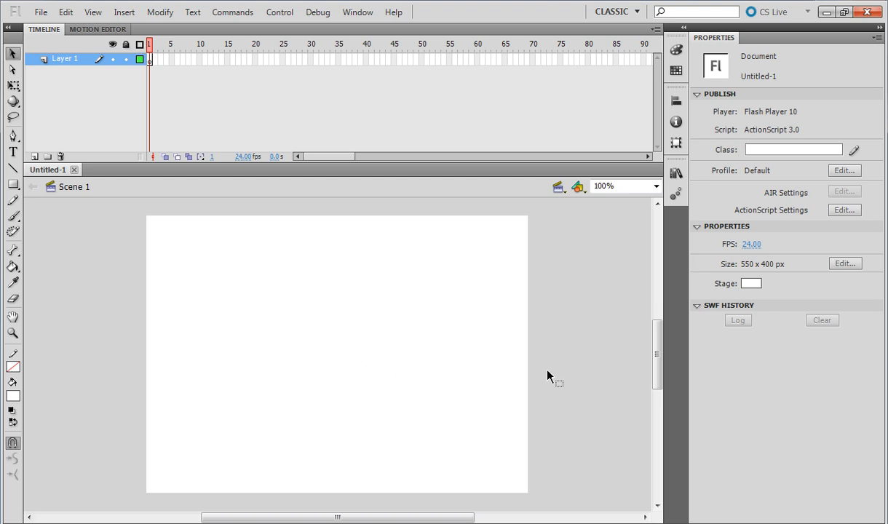
mouse_move(348, 371)
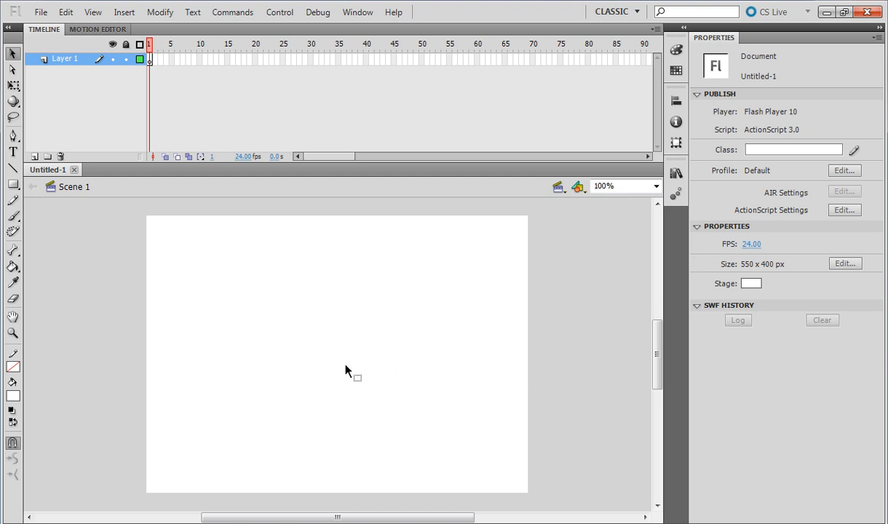
mouse_move(366, 304)
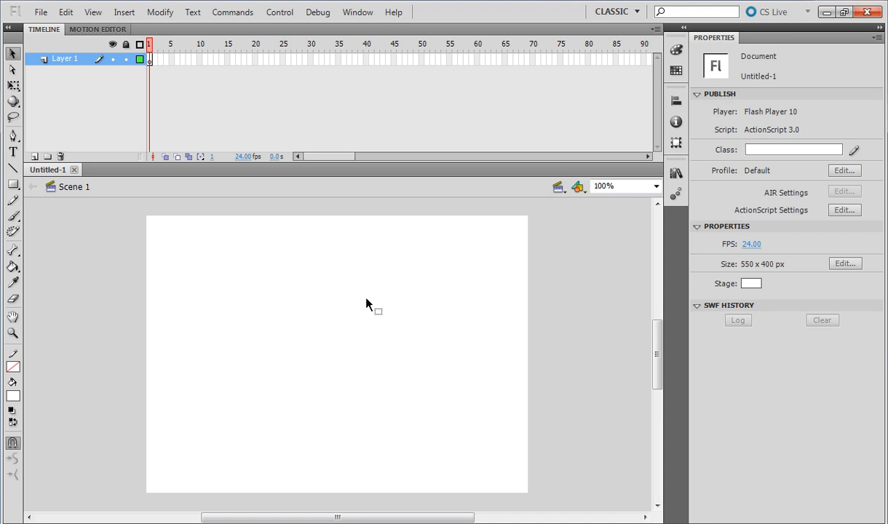
mouse_move(221, 403)
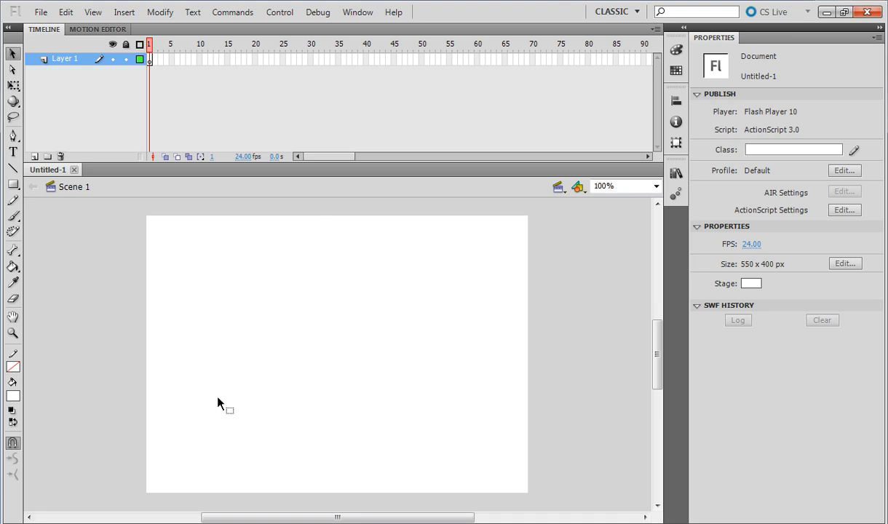
mouse_move(218, 305)
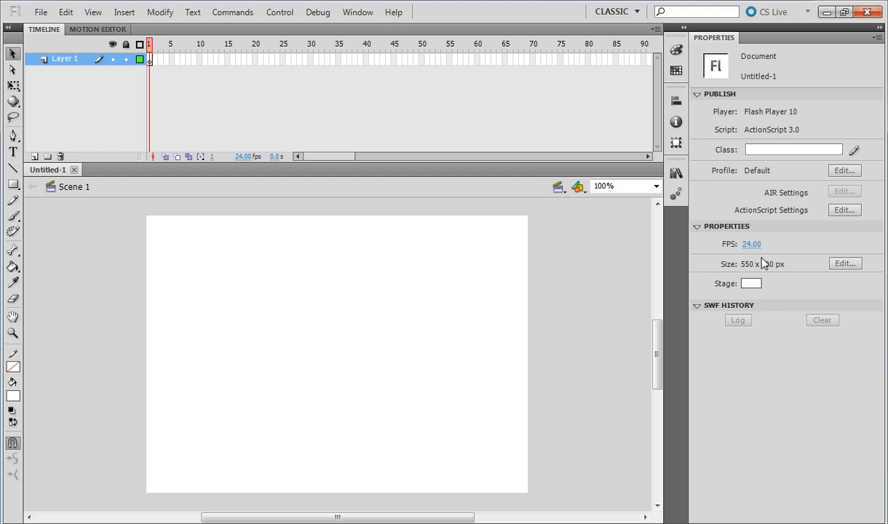
click(751, 282)
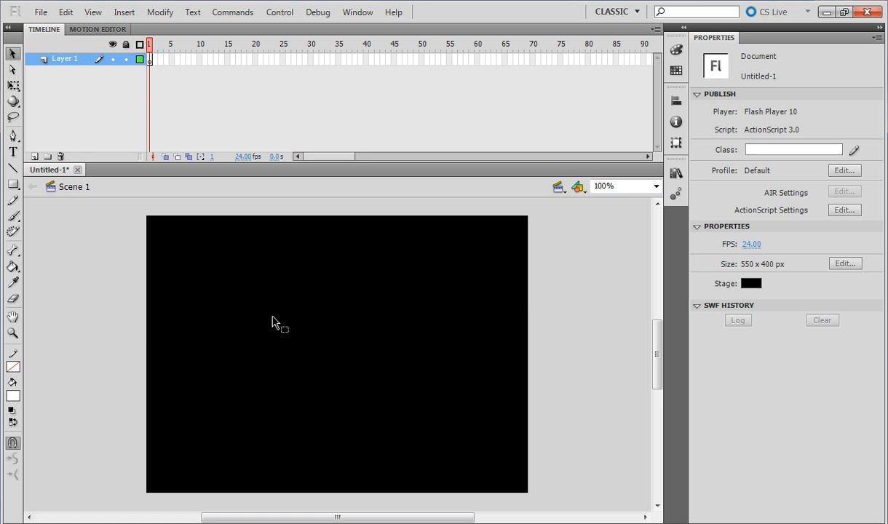
mouse_move(27, 158)
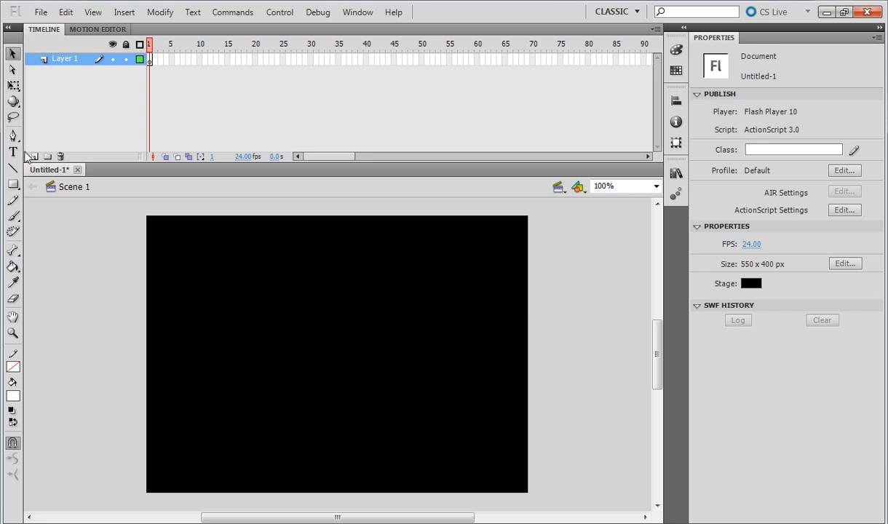
Step: Add bold white TEXT... lettering and drag it up toward the stage centre
click(13, 153)
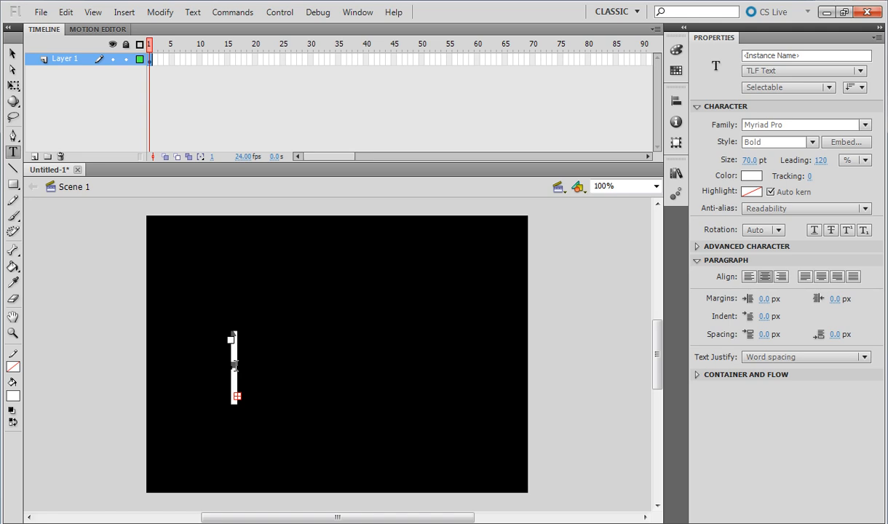
mouse_move(374, 384)
text(TEXT...)
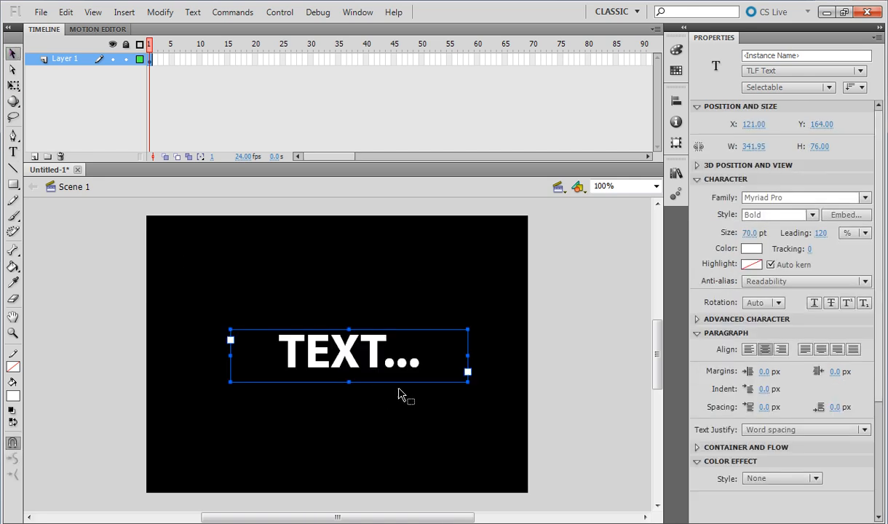
drag(349, 354, 337, 327)
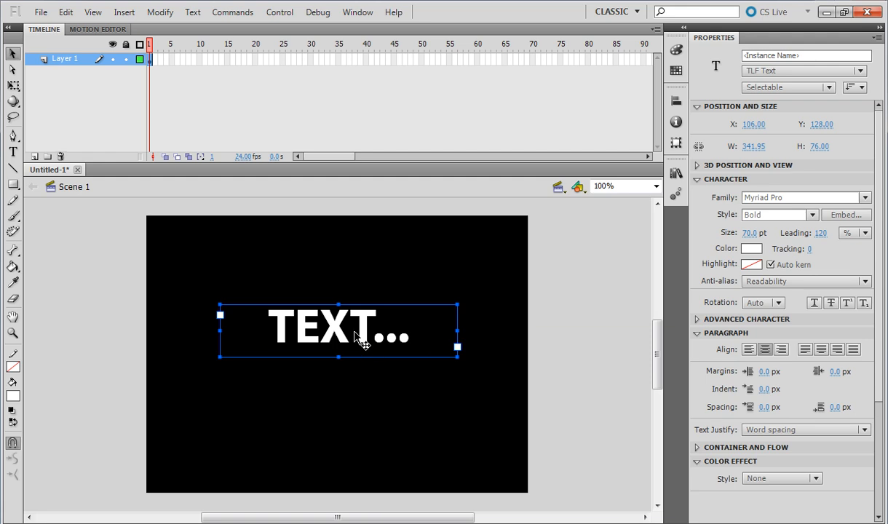
Step: Convert the TEXT... block to a Movie Clip symbol via F8, naming it 'te...'
right_click(357, 335)
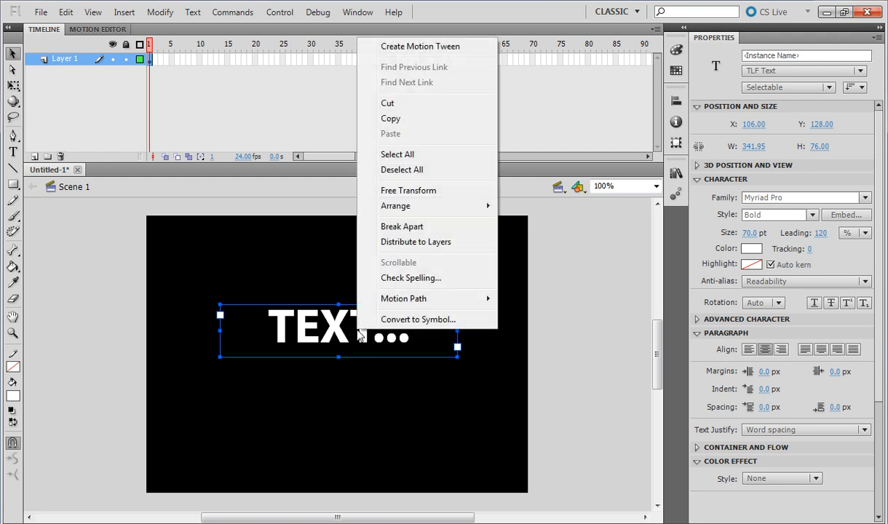
mouse_move(403, 299)
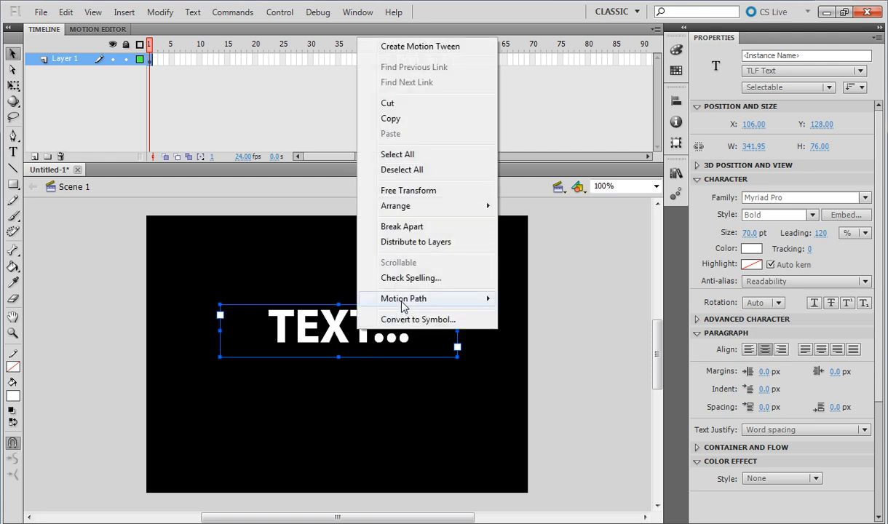
click(425, 330)
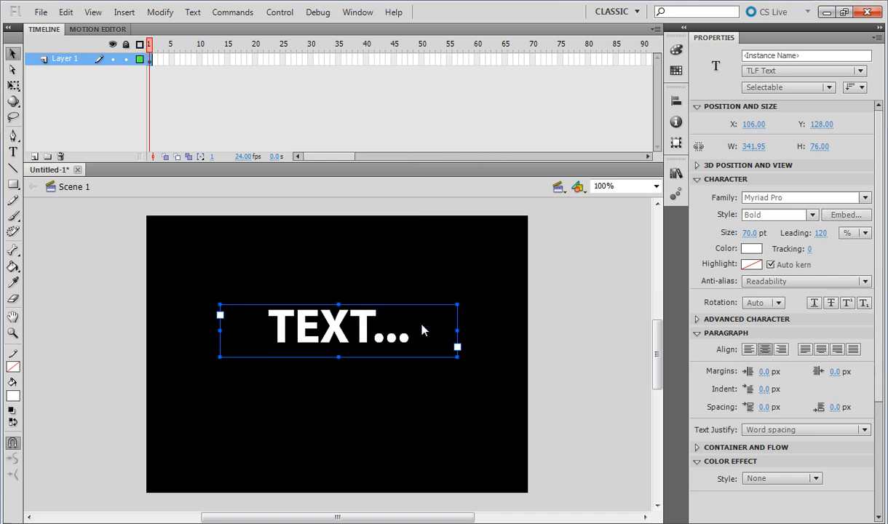
key(F8)
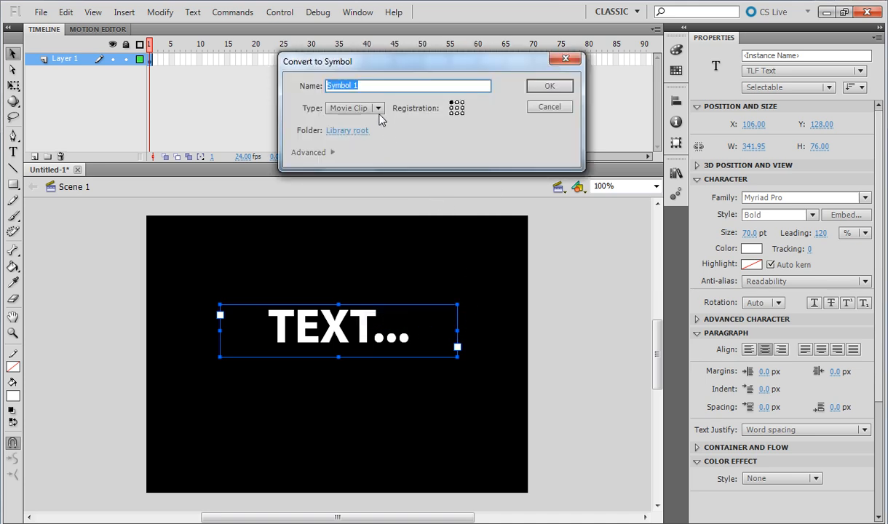
key(Delete)
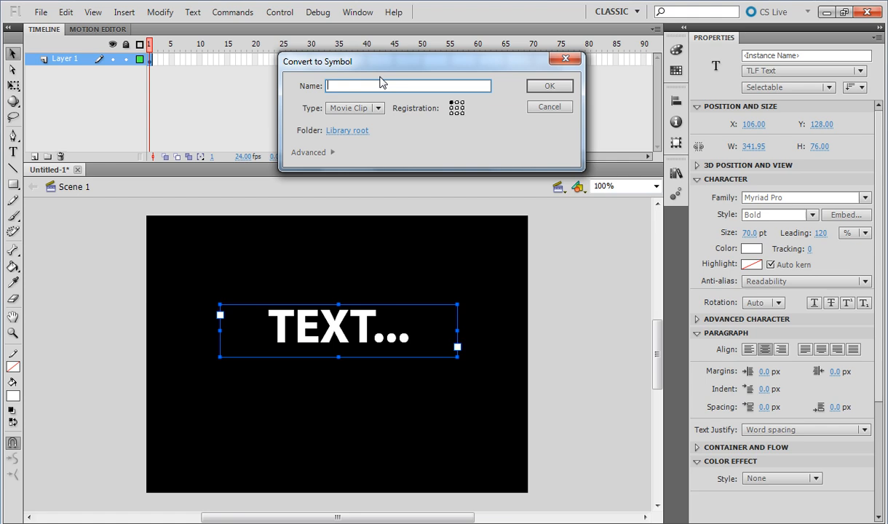
text(te)
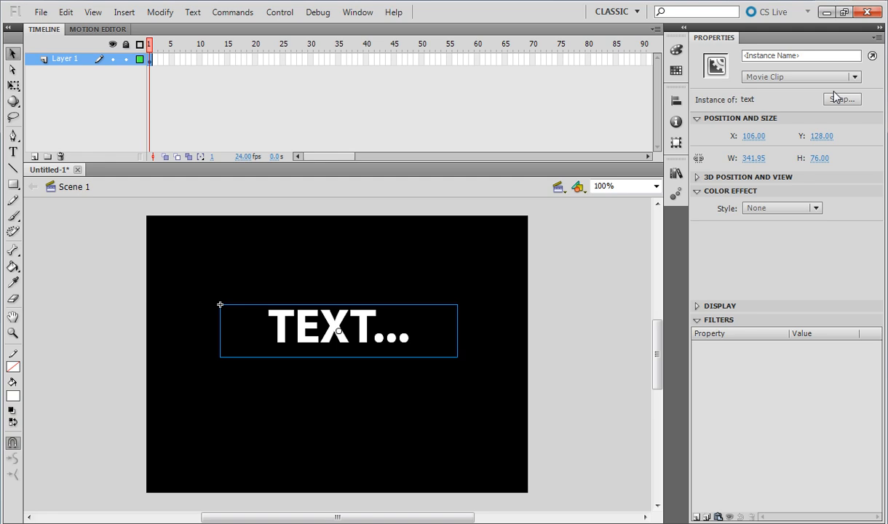
mouse_move(778, 100)
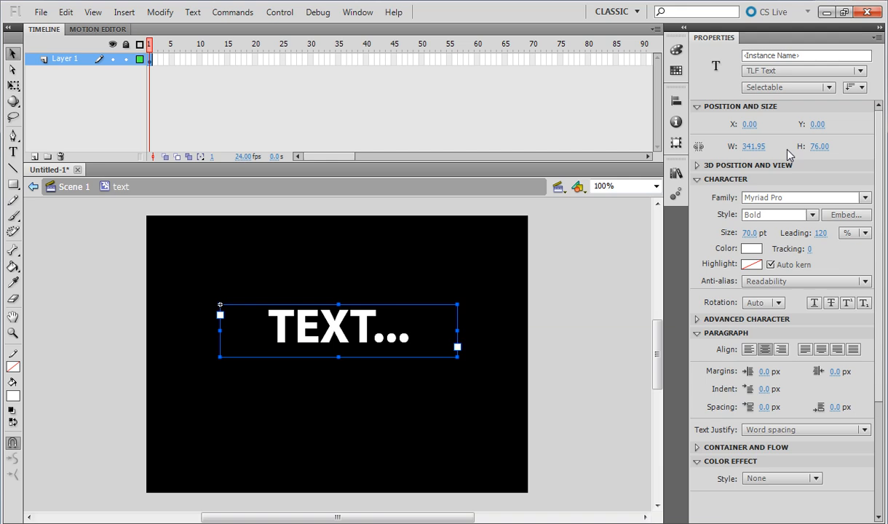
mouse_move(833, 87)
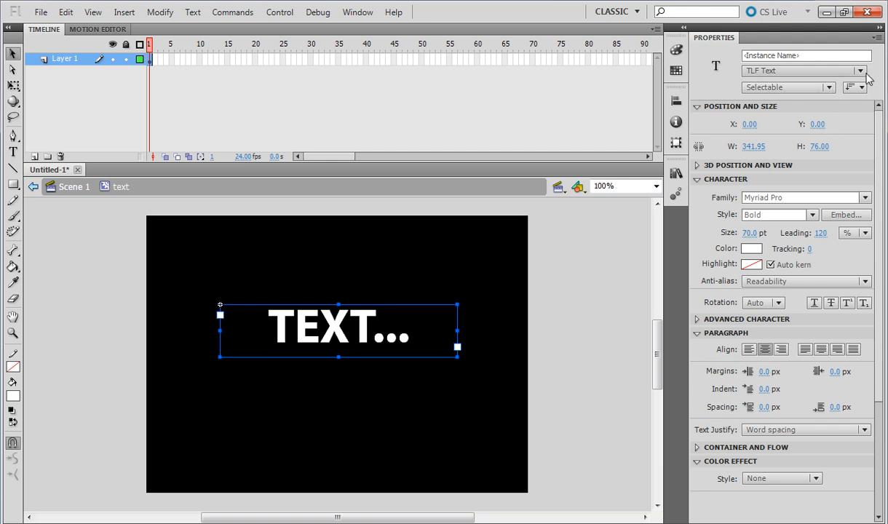
mouse_move(489, 276)
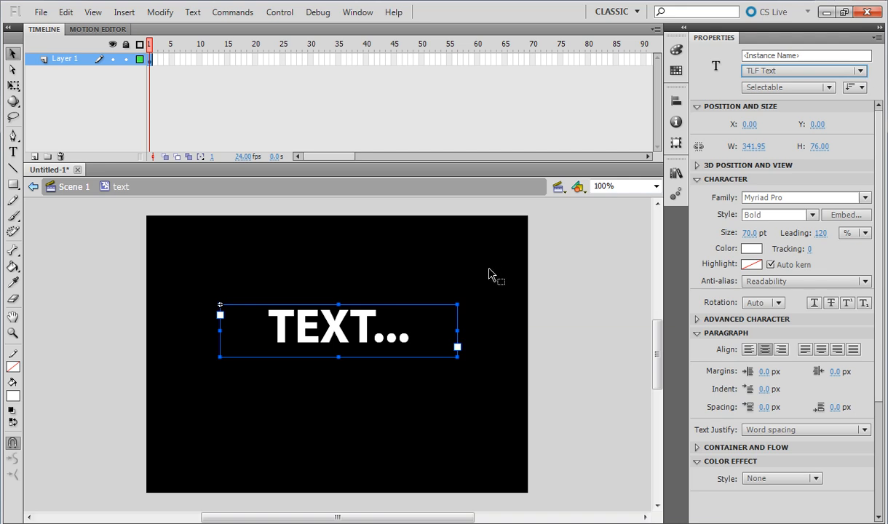
Step: Convert the inner text to a Movie Clip named Symbol 1 and open its context actions
right_click(357, 328)
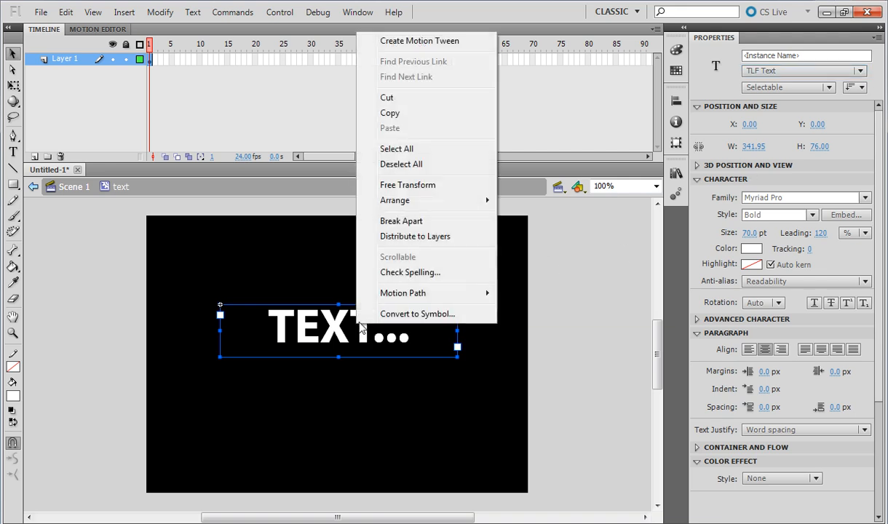
click(416, 314)
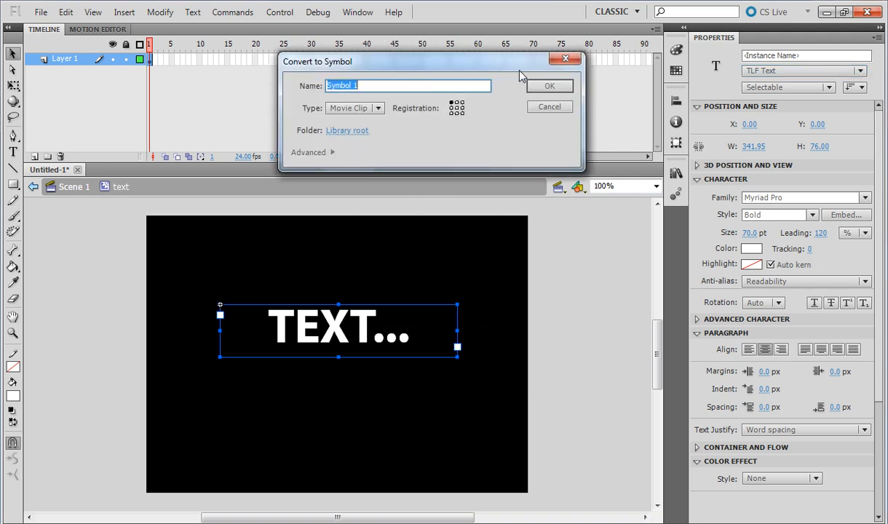
click(550, 86)
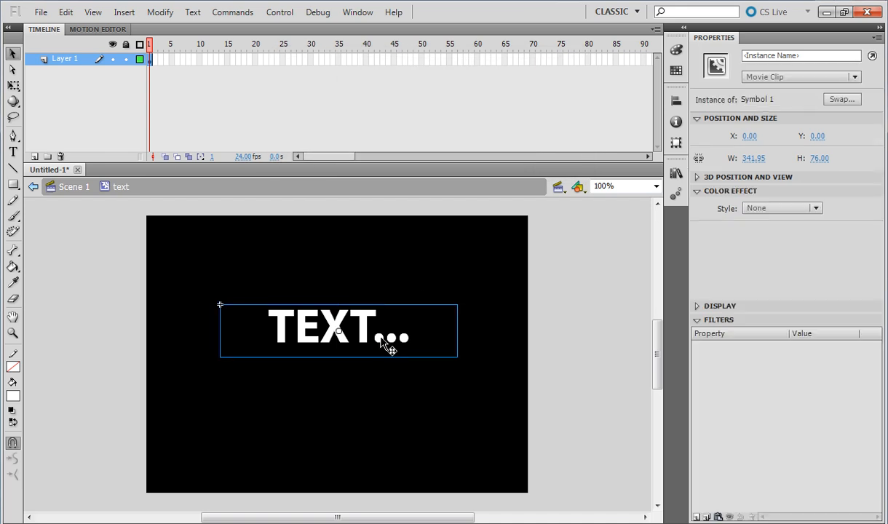
right_click(338, 332)
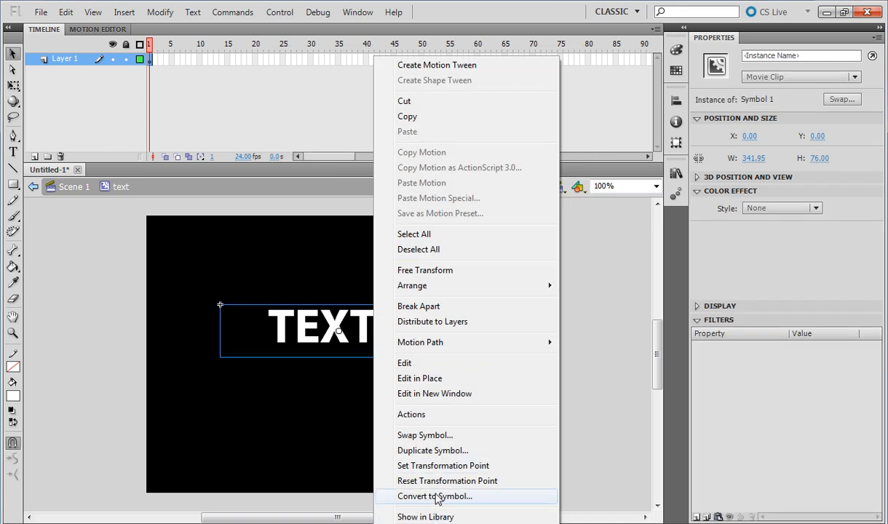
click(434, 495)
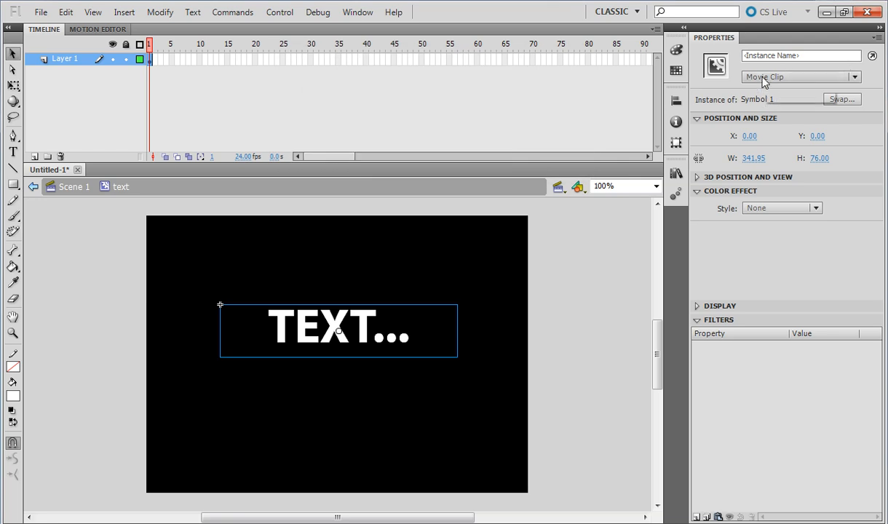
mouse_move(801, 66)
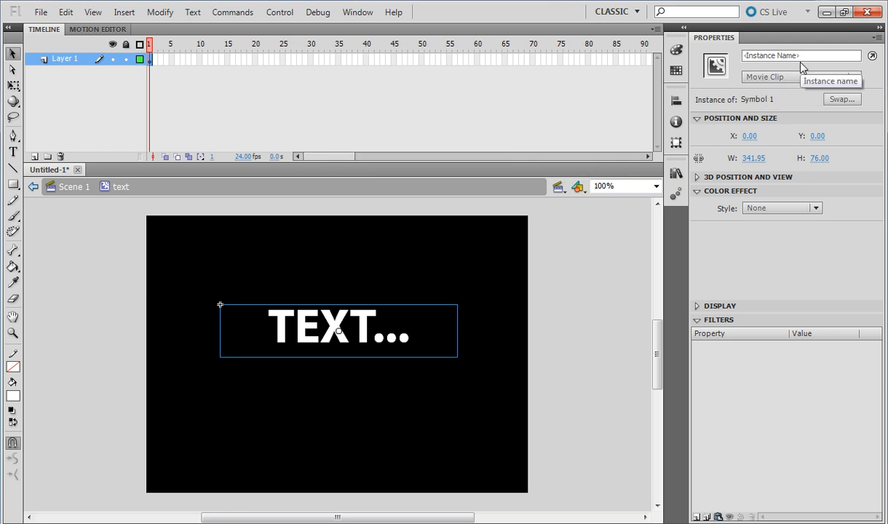
mouse_move(341, 86)
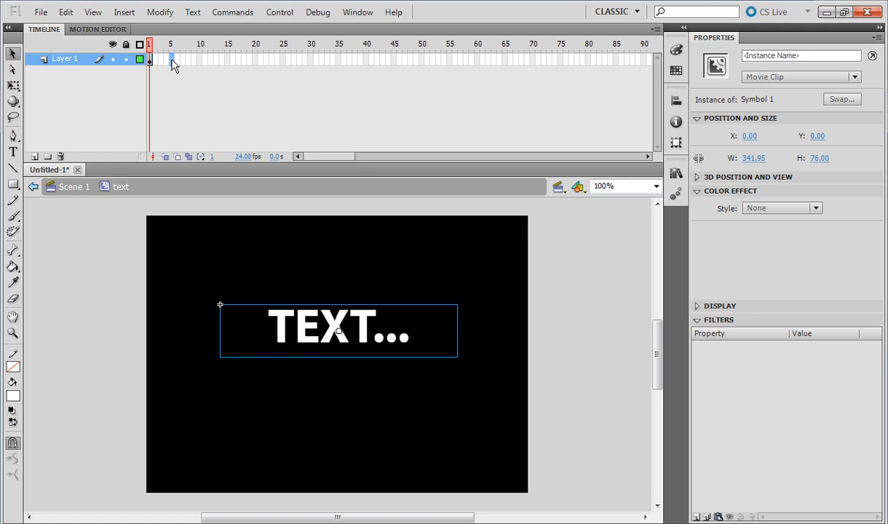
Step: Insert a keyframe around frame 5 on Layer 1 and select it
right_click(171, 60)
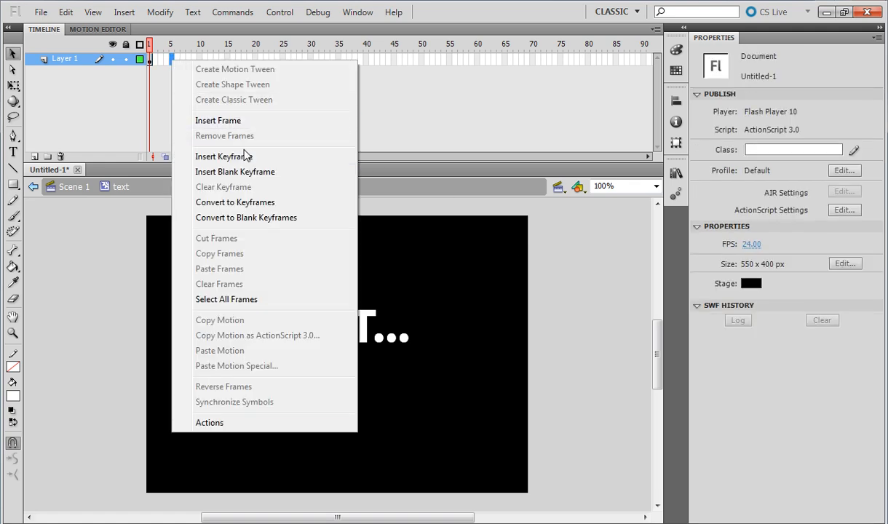
click(222, 156)
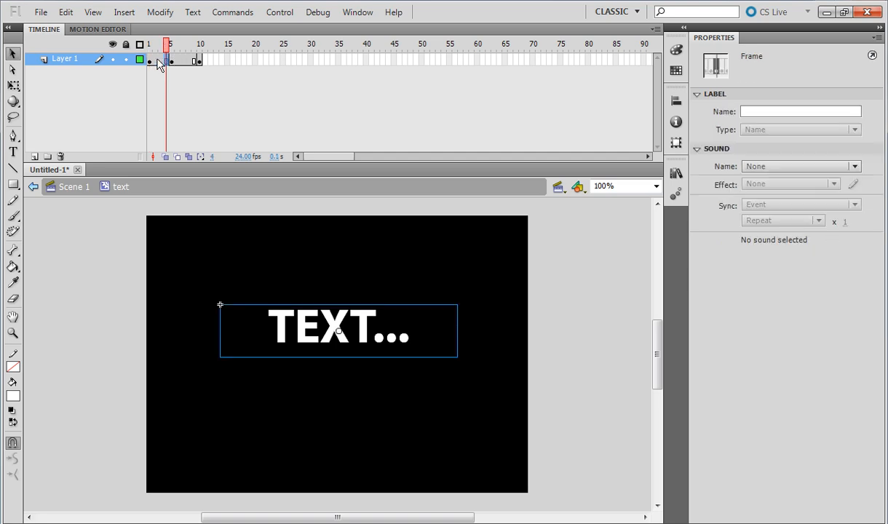
click(148, 60)
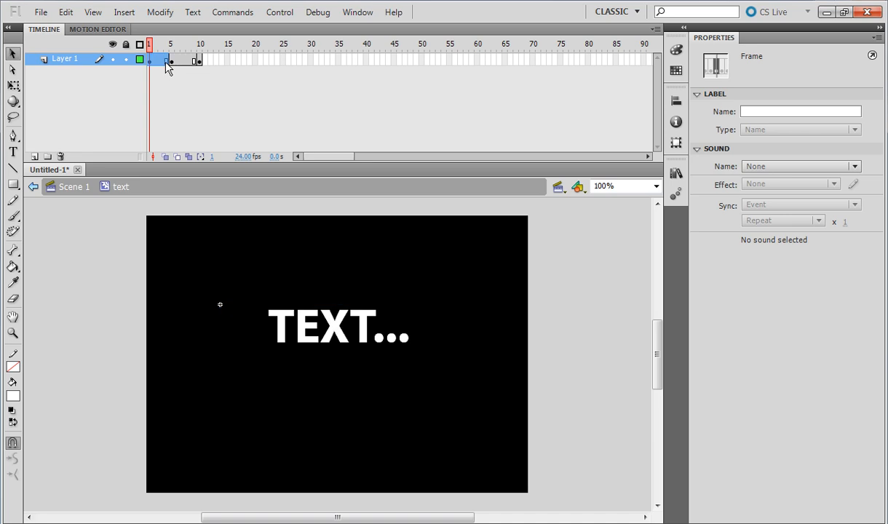
Step: Create classic tweens on both frame spans of Layer 1
right_click(168, 62)
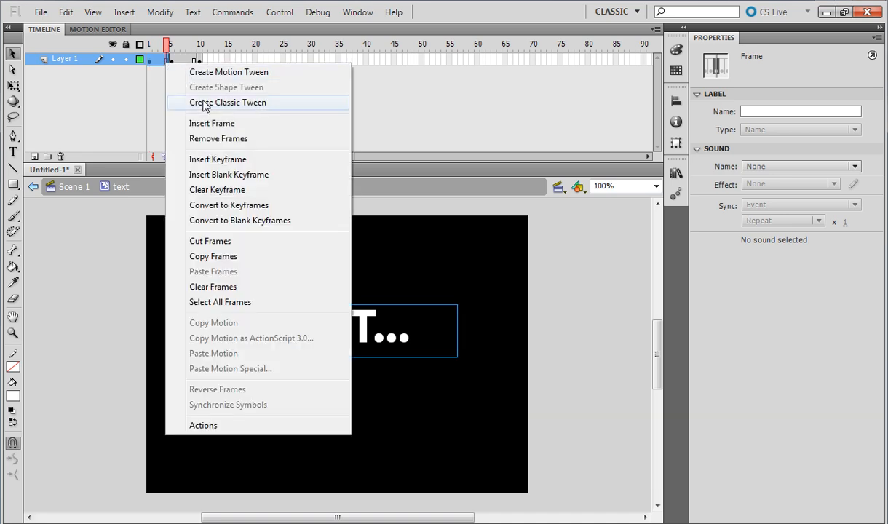
click(227, 102)
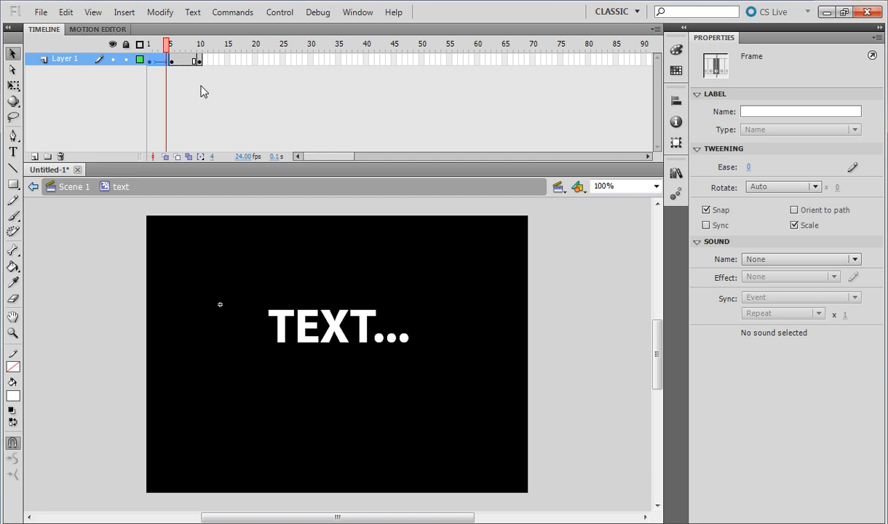
mouse_move(196, 70)
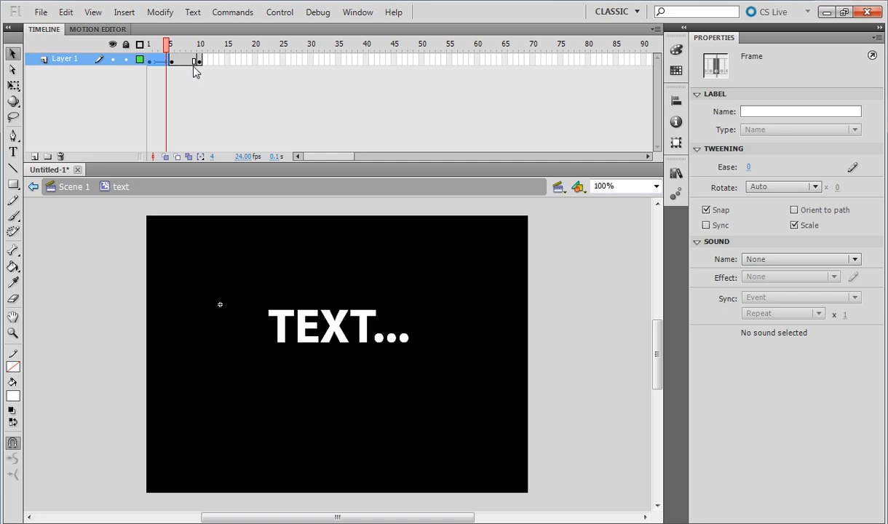
mouse_move(234, 80)
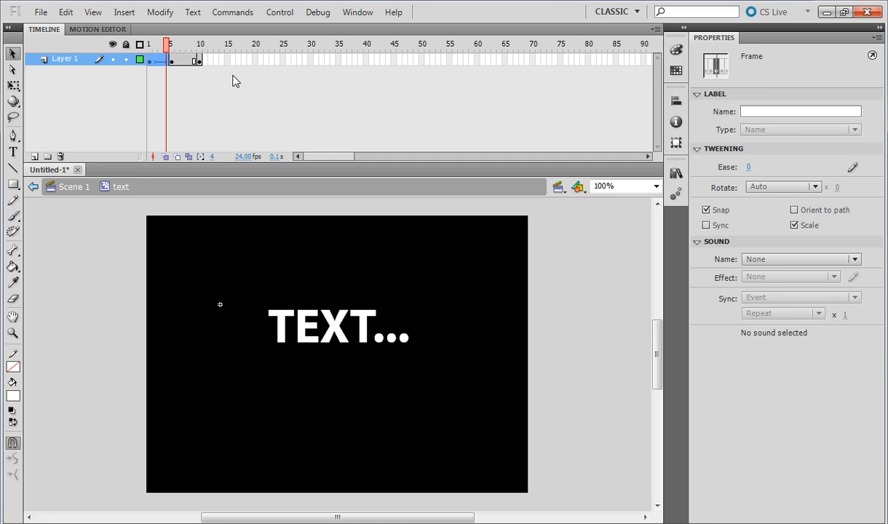
mouse_move(231, 76)
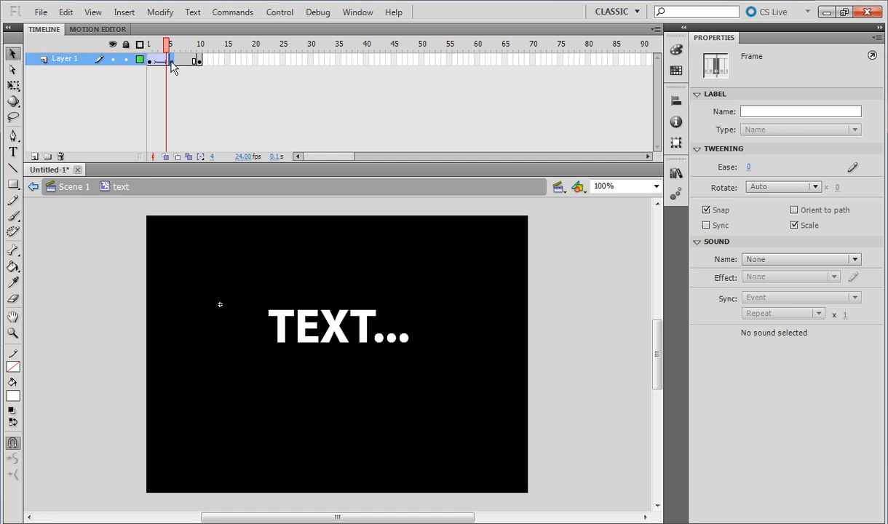
right_click(201, 61)
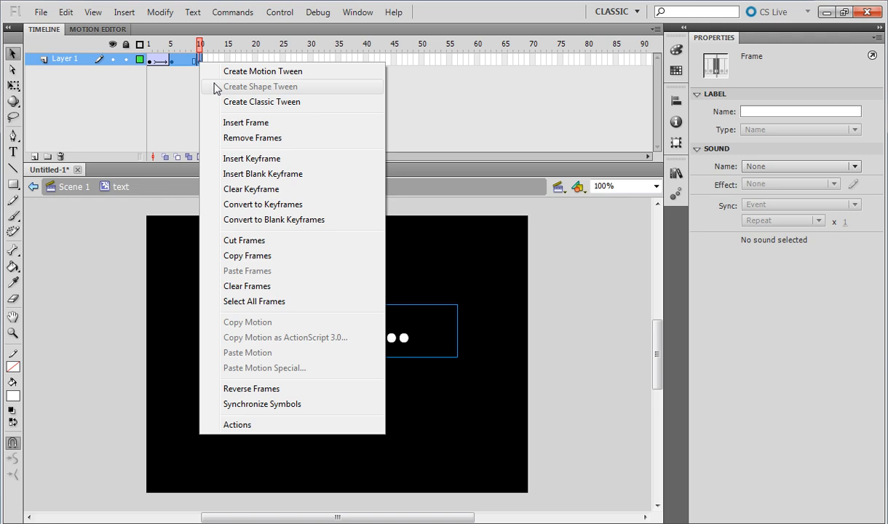
mouse_move(220, 94)
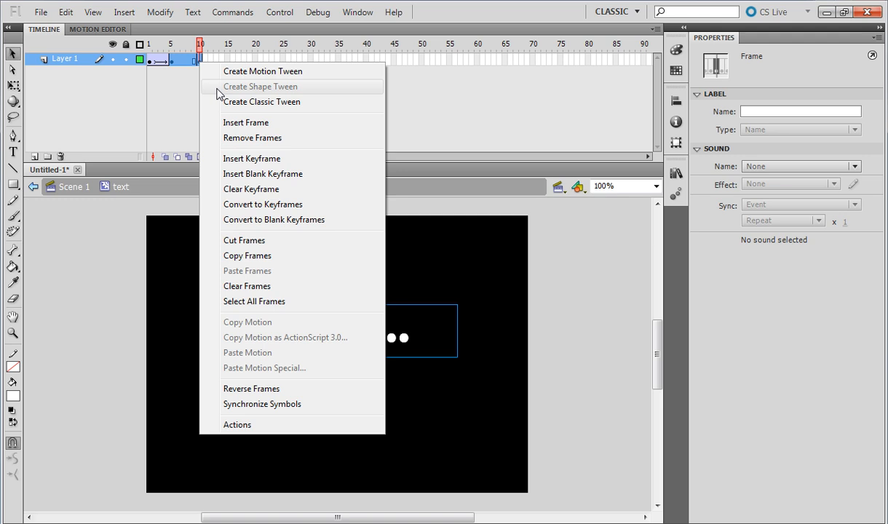
mouse_move(262, 102)
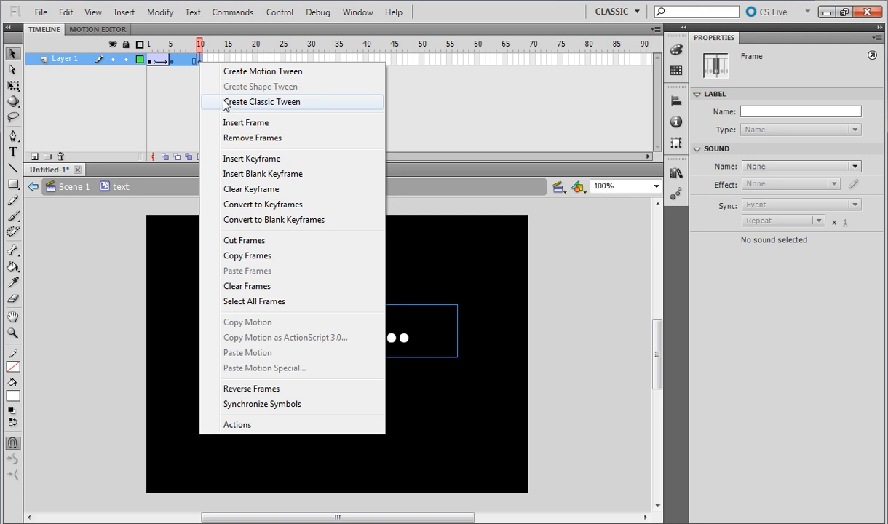
click(262, 102)
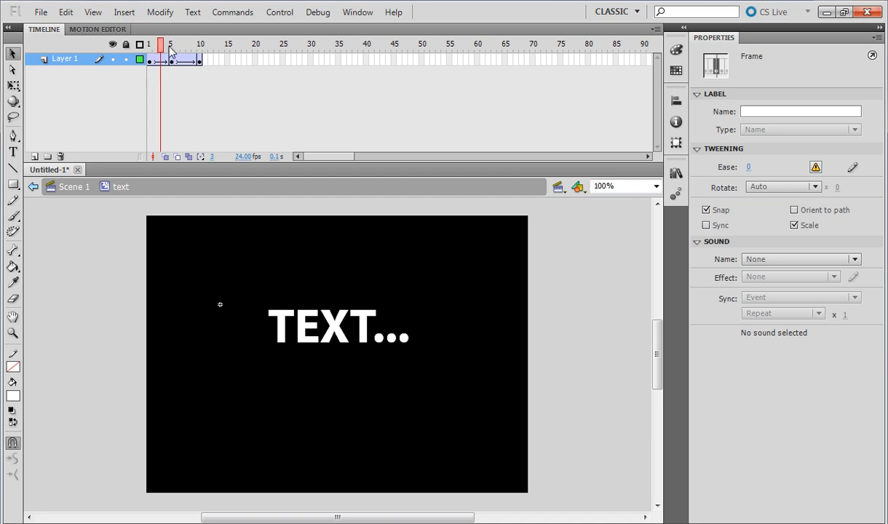
Step: At frame 1, give the text clip an Alpha colour effect so it starts invisible
click(171, 44)
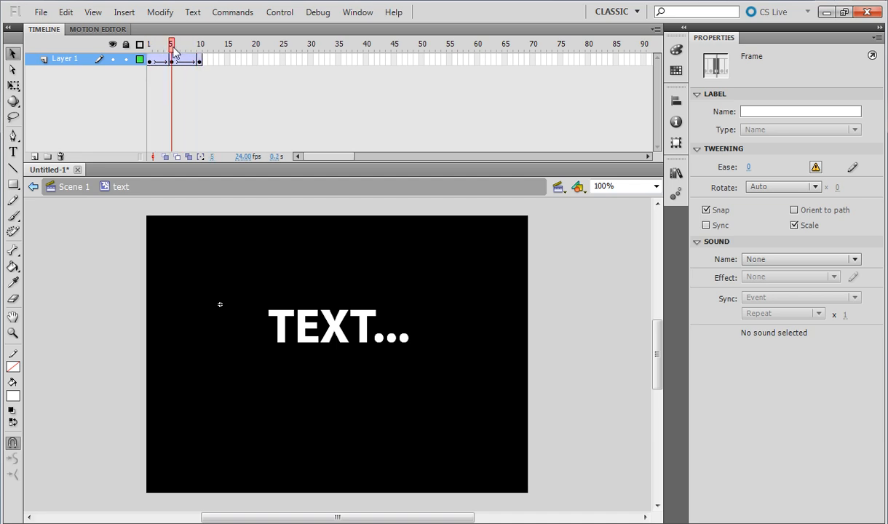
click(149, 58)
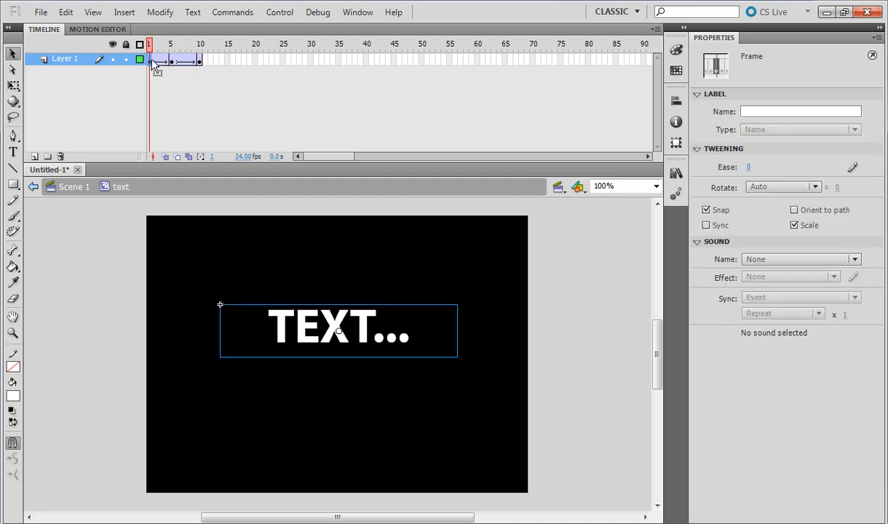
click(337, 329)
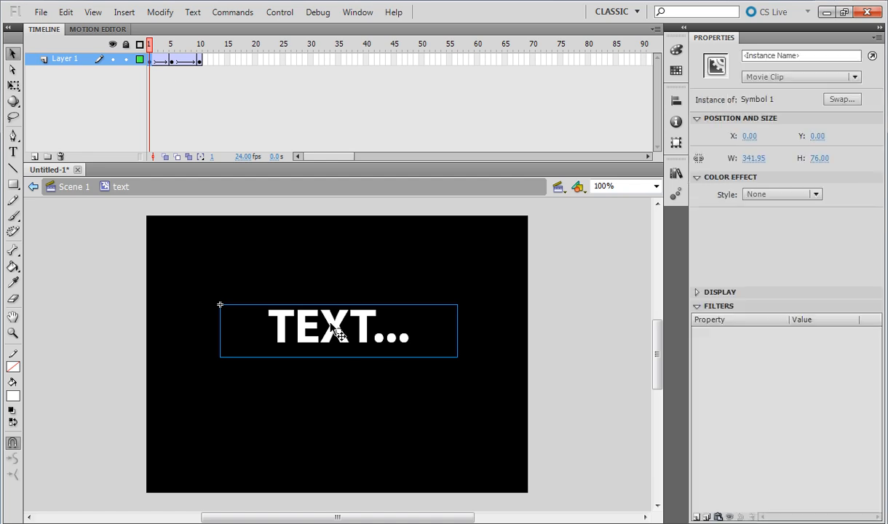
mouse_move(831, 204)
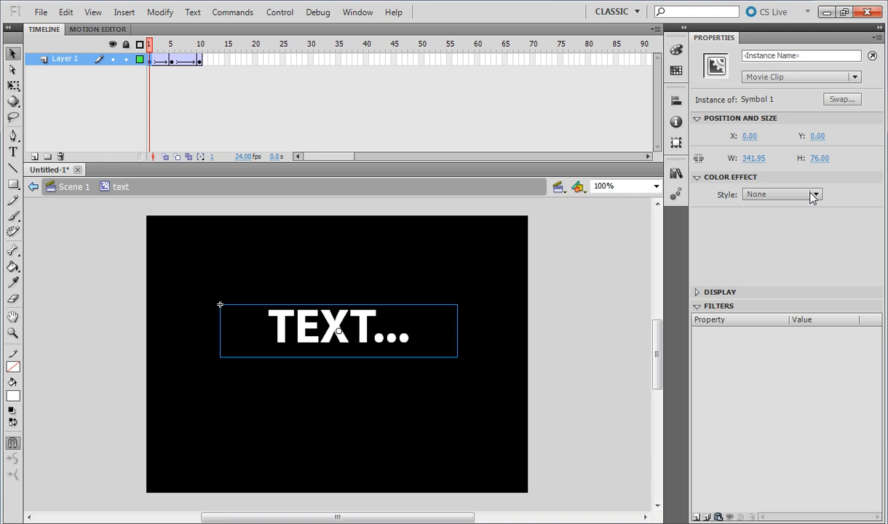
click(815, 194)
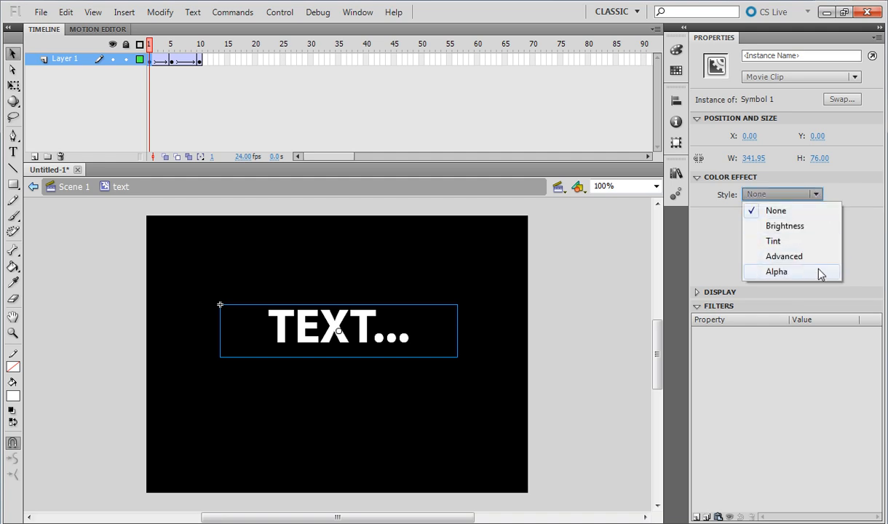
click(776, 271)
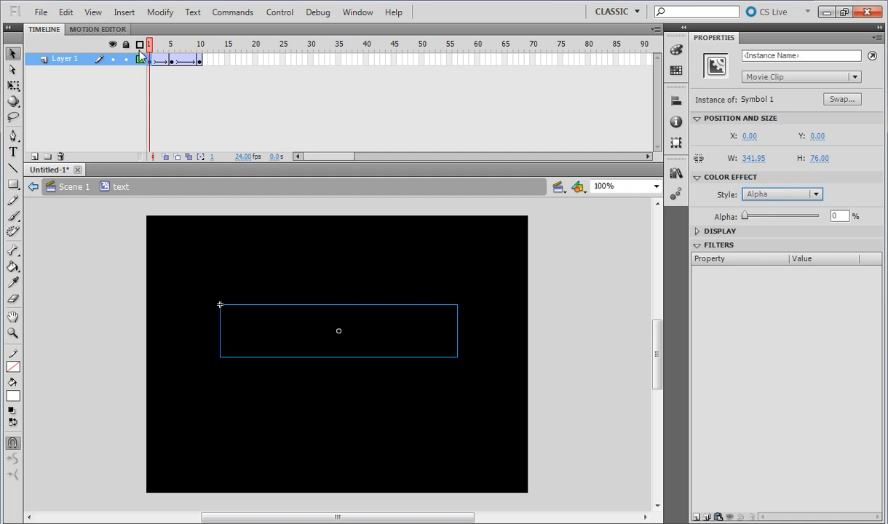
Step: Check frames 1 and later, then apply the Alpha colour effect at a tween frame too
click(172, 43)
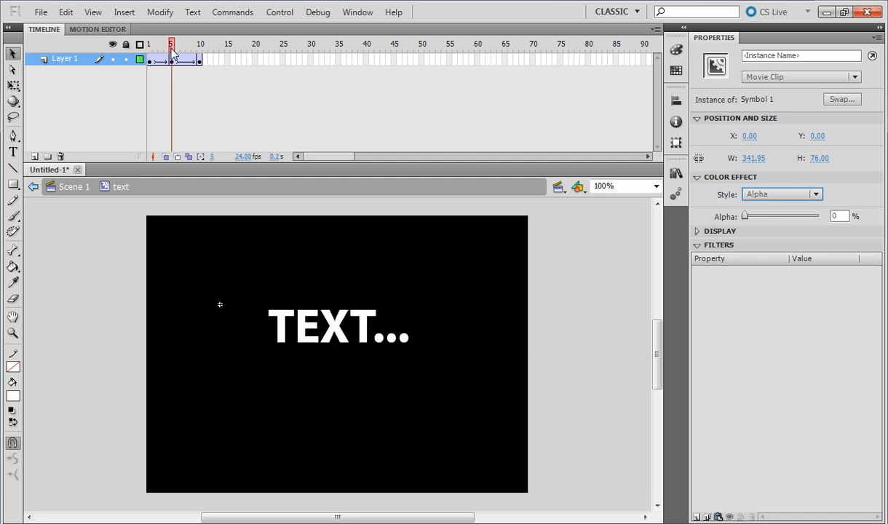
click(148, 43)
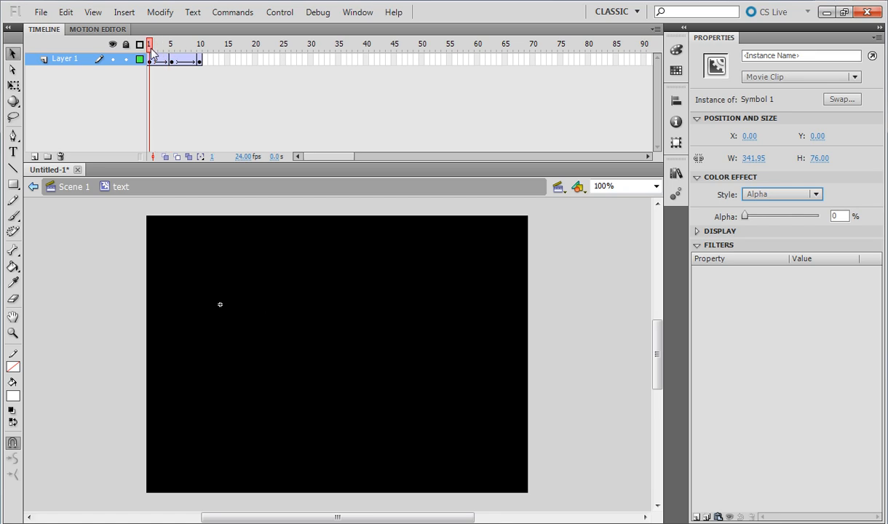
click(172, 60)
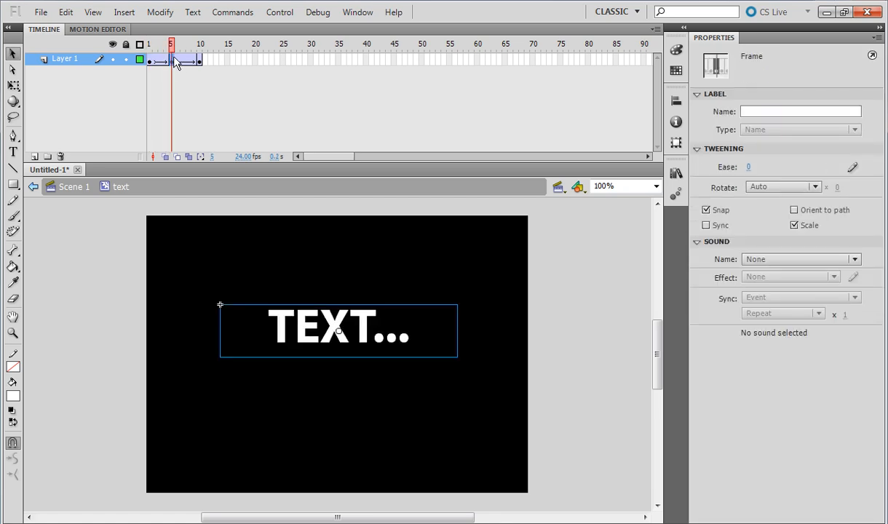
click(816, 194)
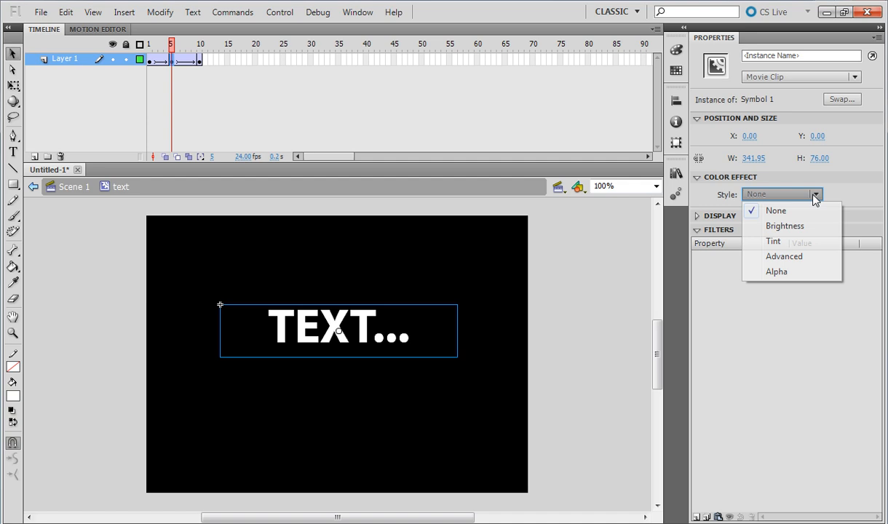
click(776, 271)
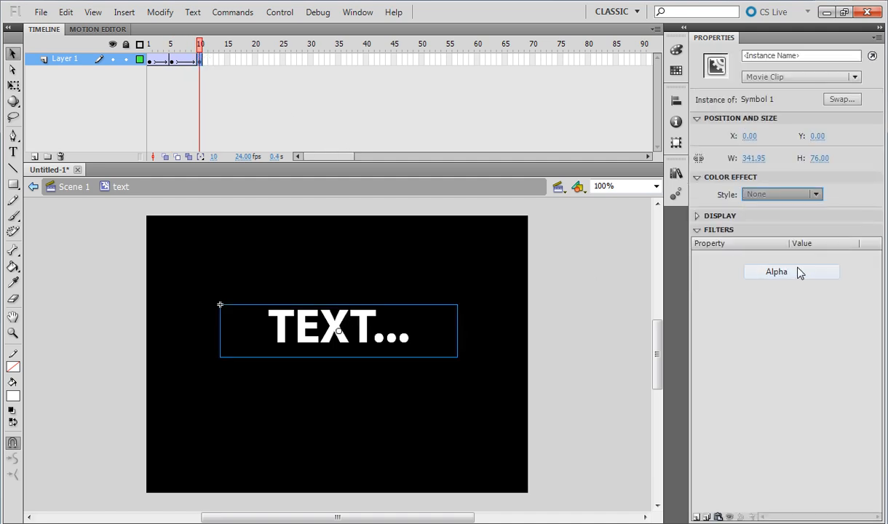
Step: Set the document to 60 fps and extend the tween out toward frame 200
click(781, 194)
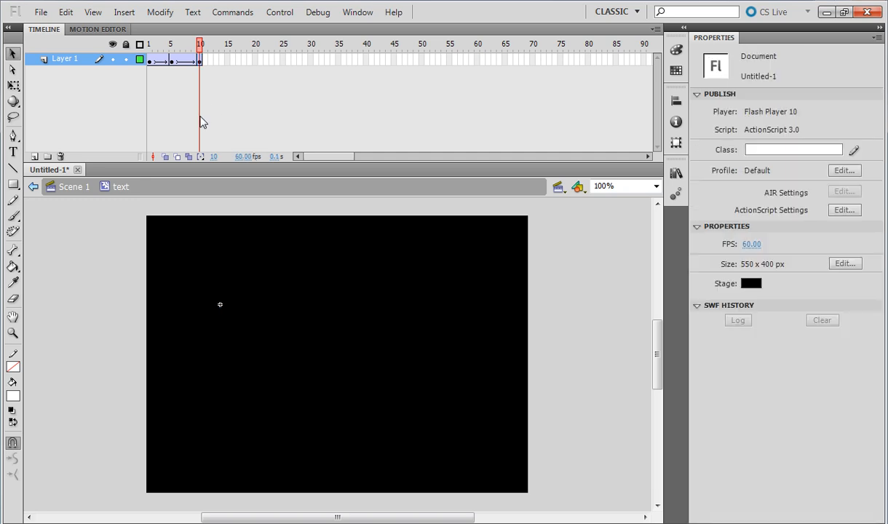
mouse_move(315, 178)
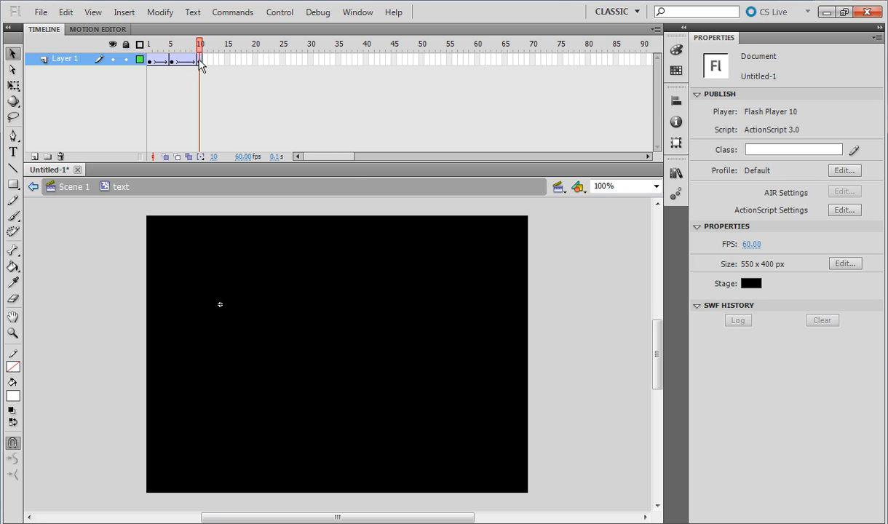
click(201, 59)
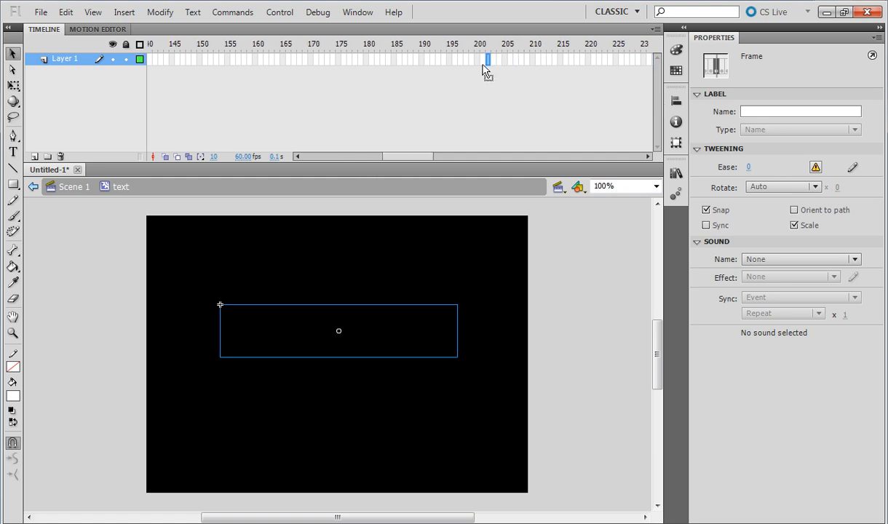
click(479, 60)
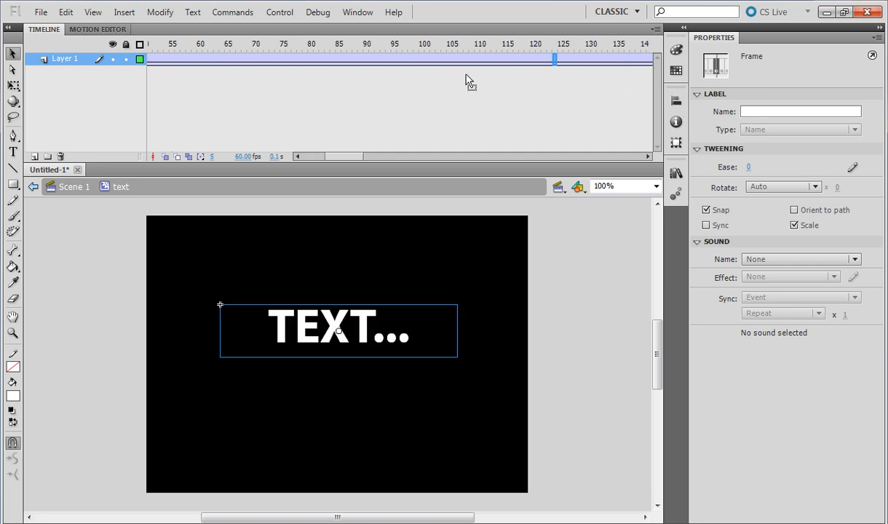
click(425, 43)
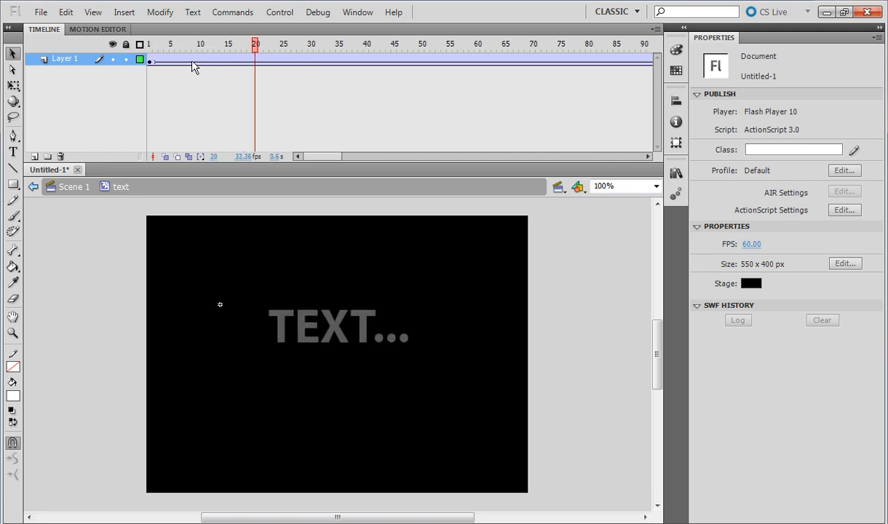
click(591, 44)
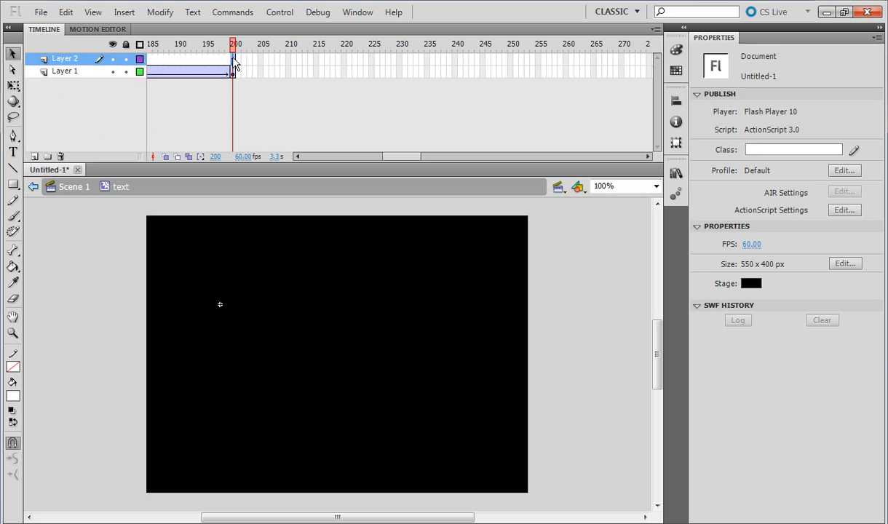
Step: Select the frame-200 keyframe on Layer 2 to show its frame settings
click(233, 58)
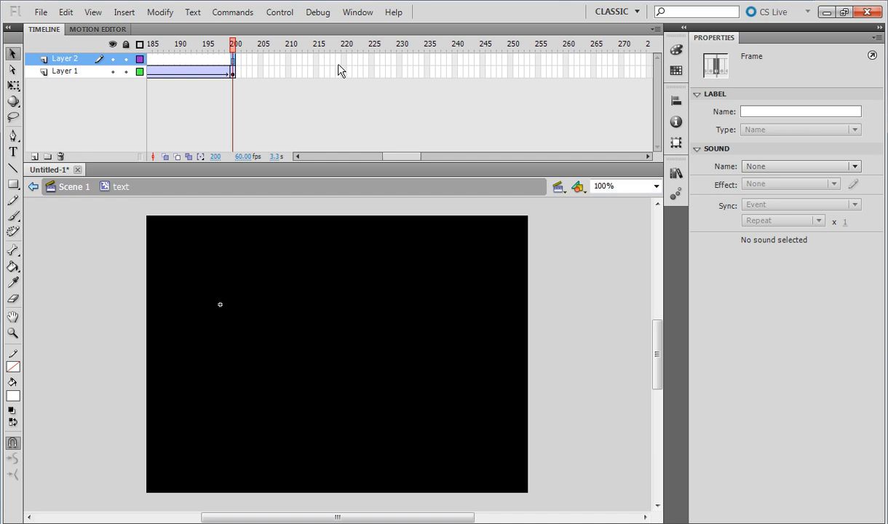
mouse_move(566, 76)
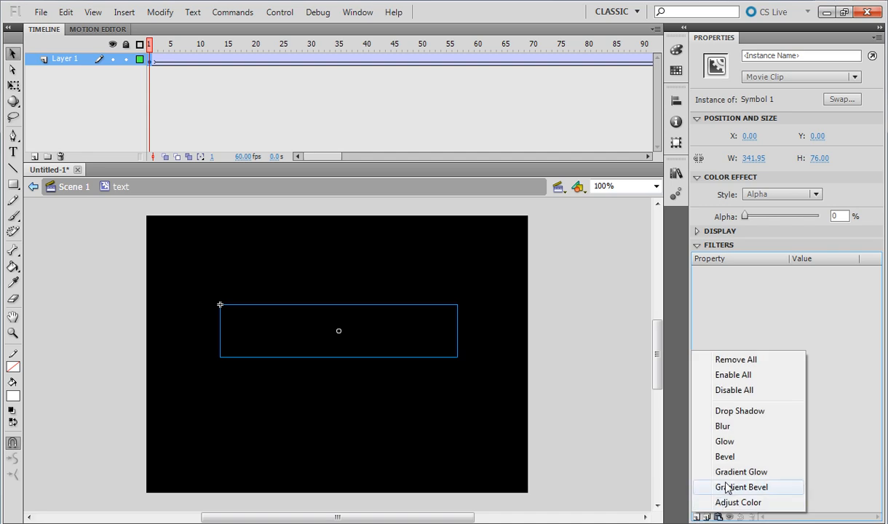
Step: Add a Drop Shadow filter set to Inner shadow with High quality, then select frame 101
click(740, 411)
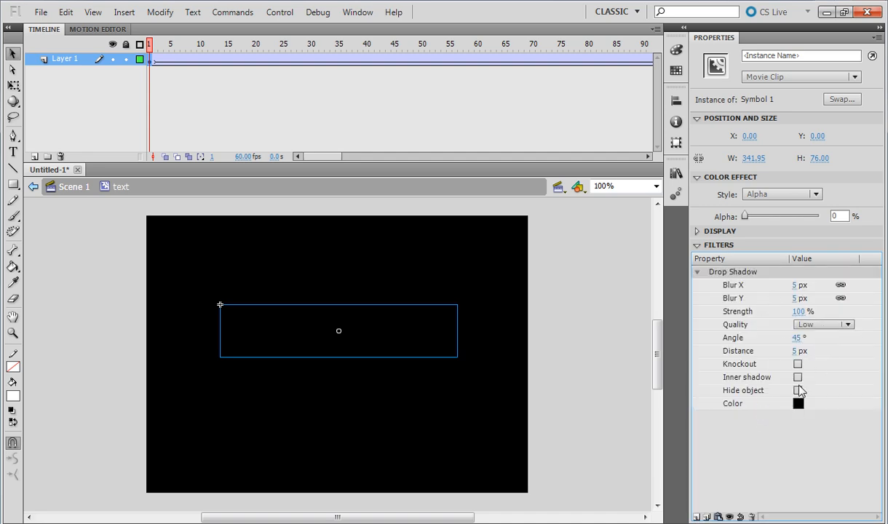
click(798, 377)
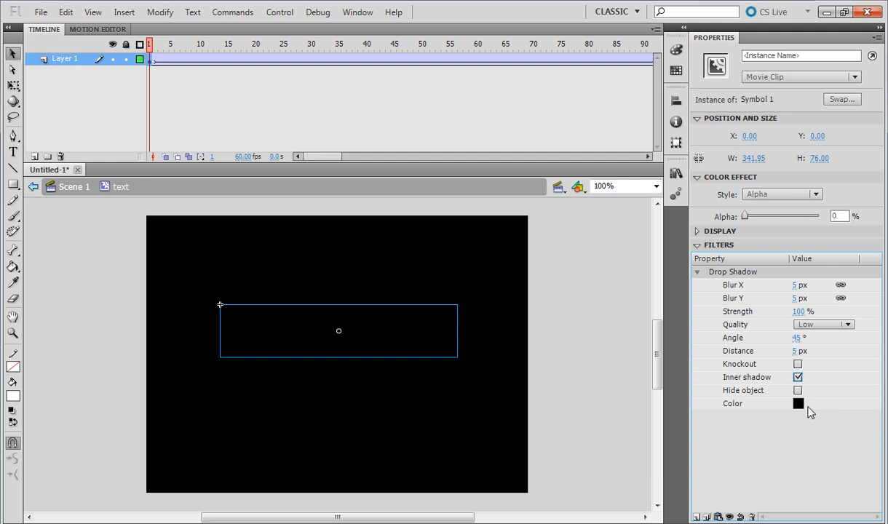
mouse_move(859, 335)
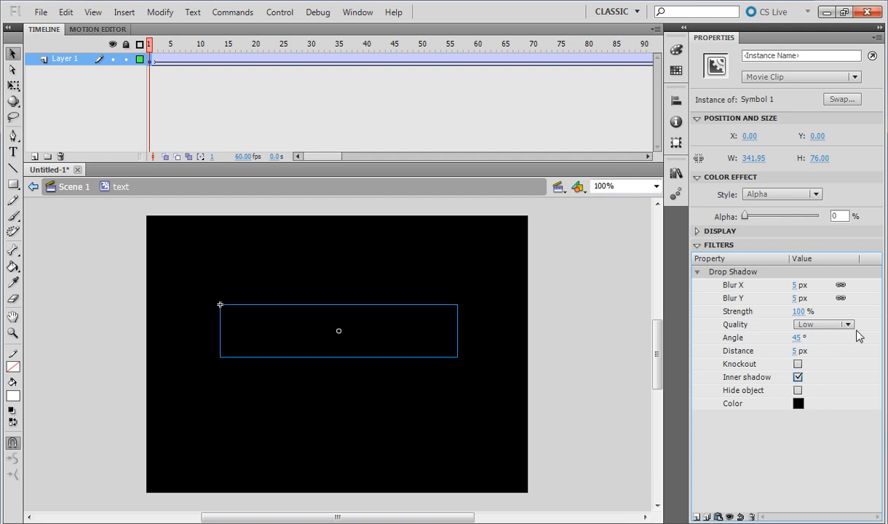
click(824, 323)
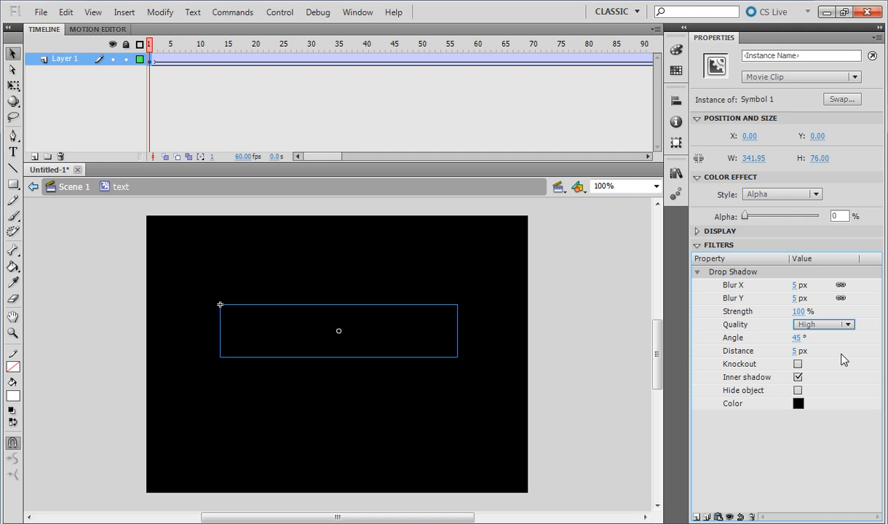
click(276, 44)
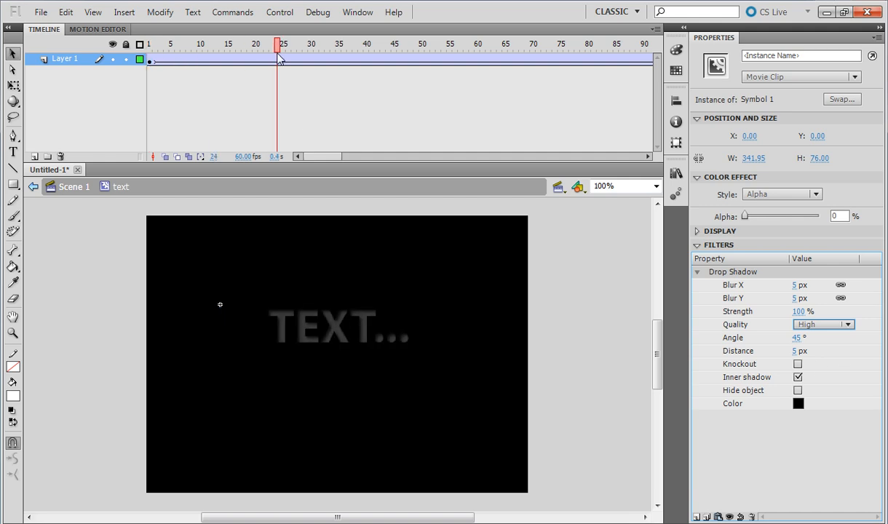
click(342, 44)
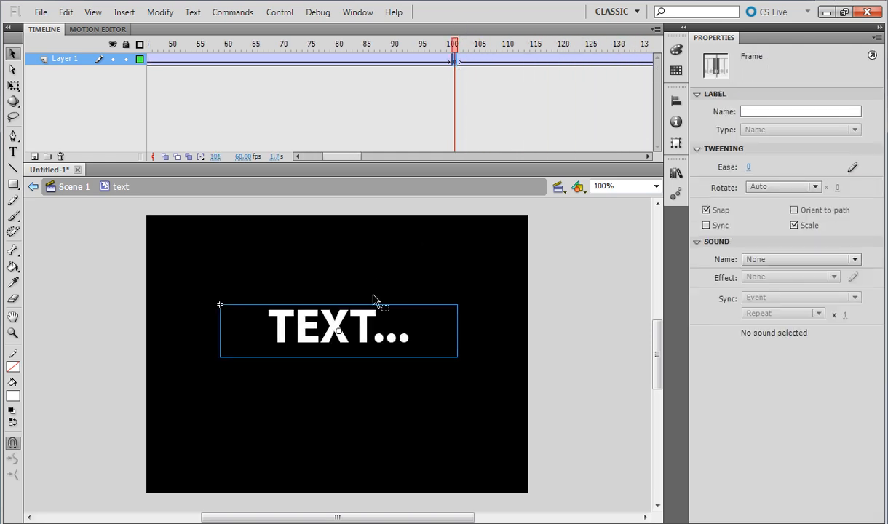
Step: Add a Drop Shadow filter to Symbol 1 at frame 101 with Quality High and Inner shadow on
click(338, 326)
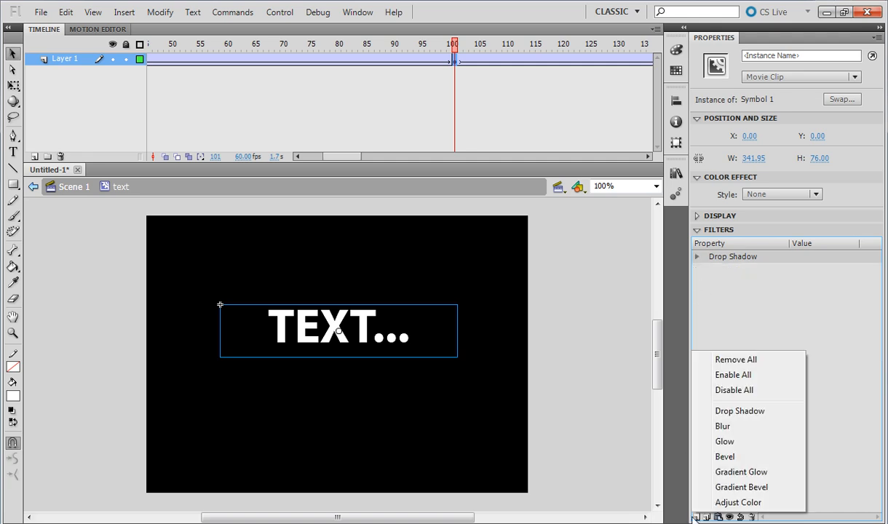
click(740, 411)
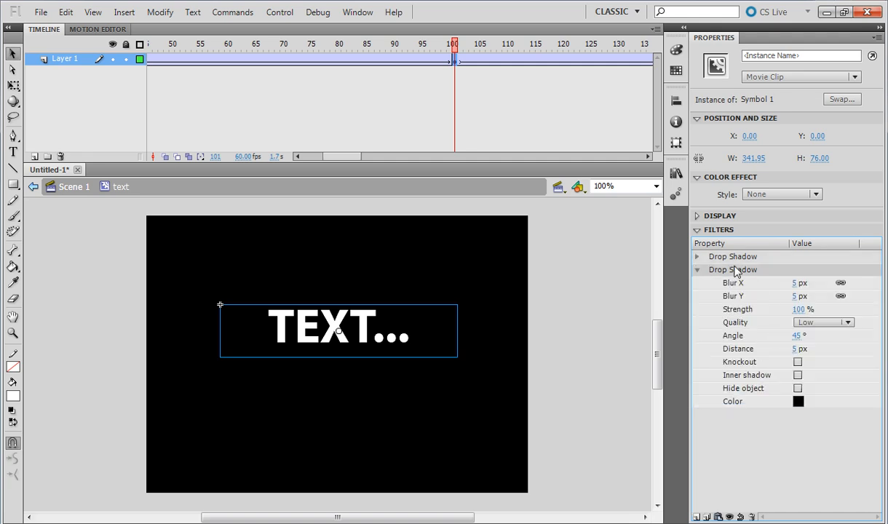
click(847, 321)
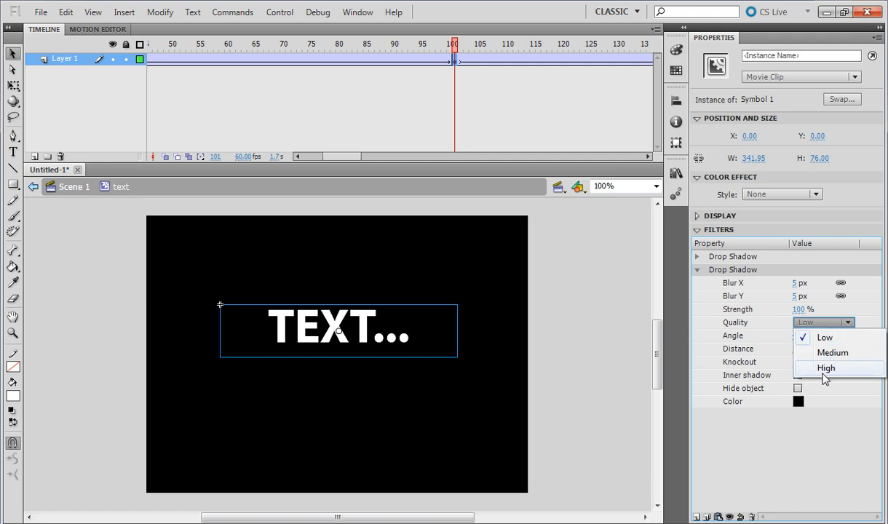
click(827, 367)
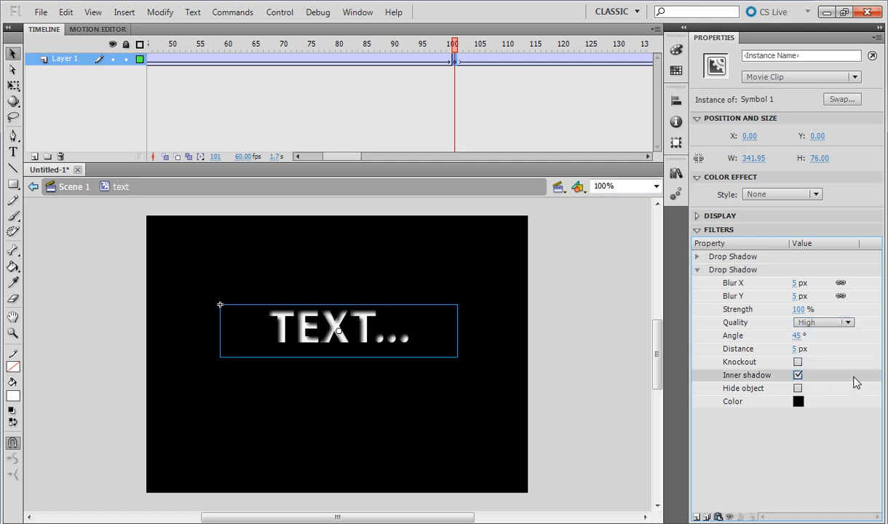
click(355, 43)
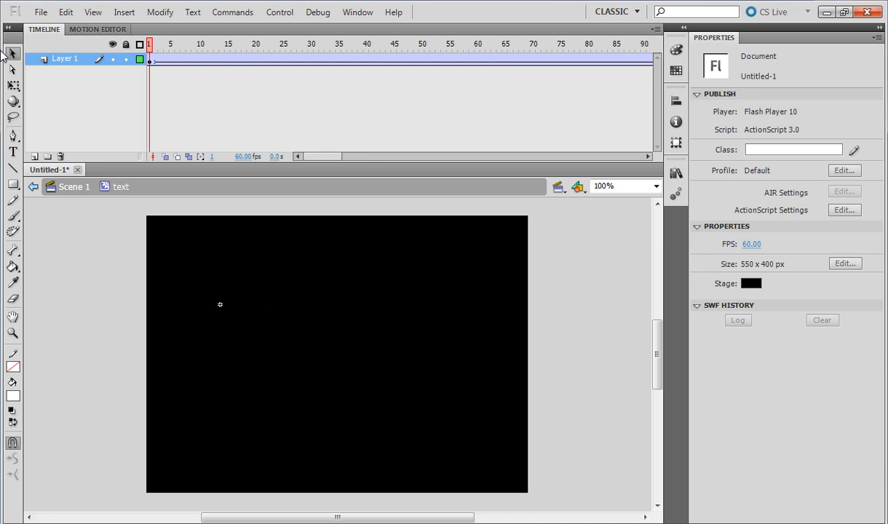
mouse_move(256, 157)
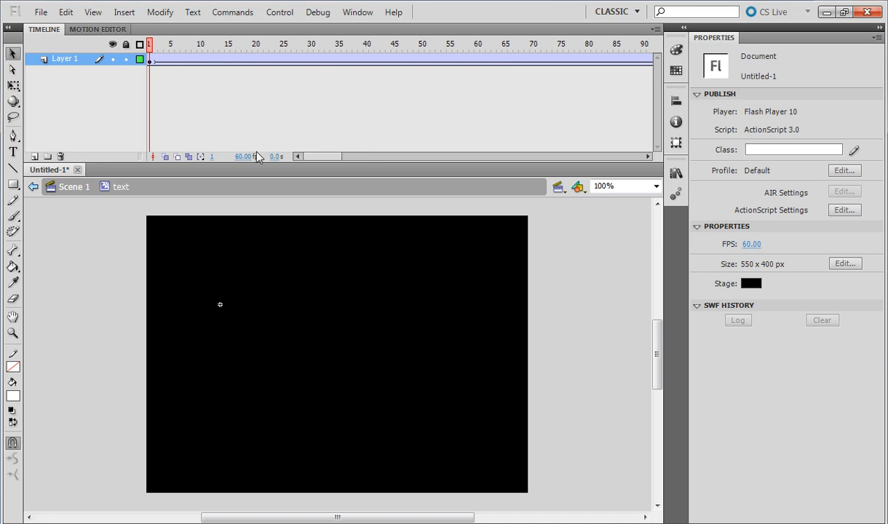
mouse_move(335, 113)
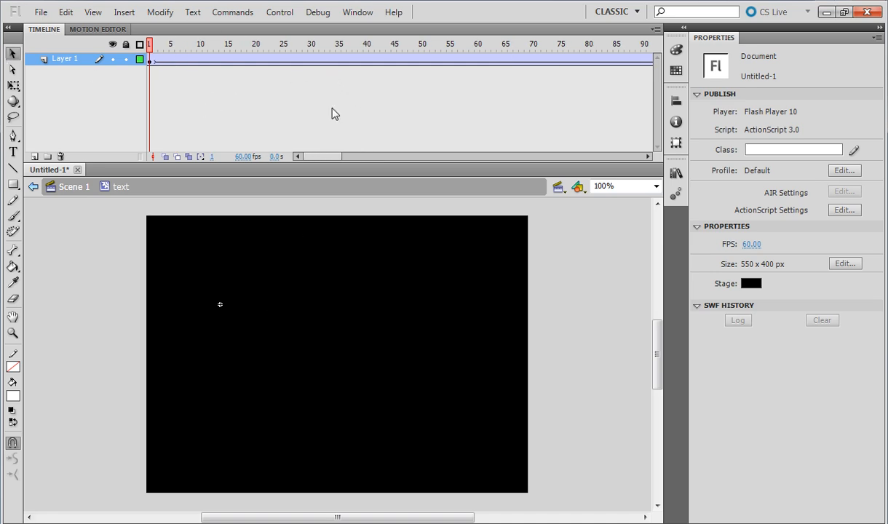
mouse_move(347, 89)
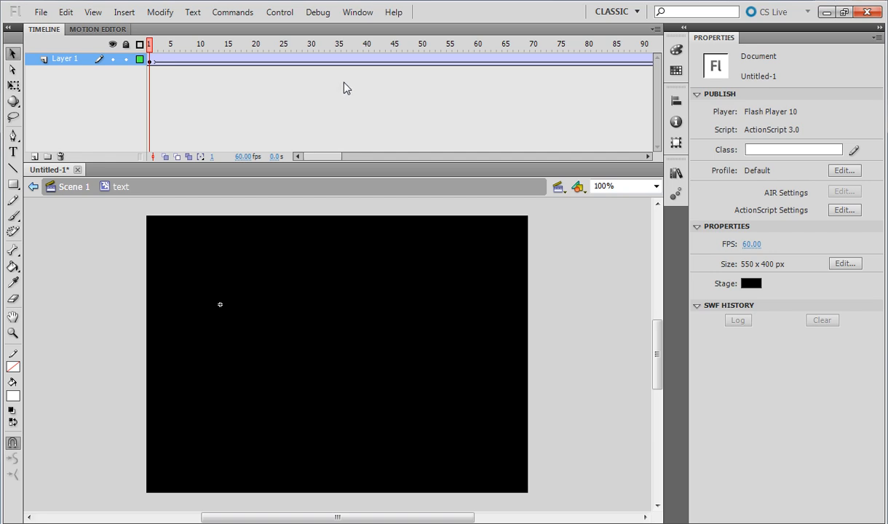
mouse_move(237, 154)
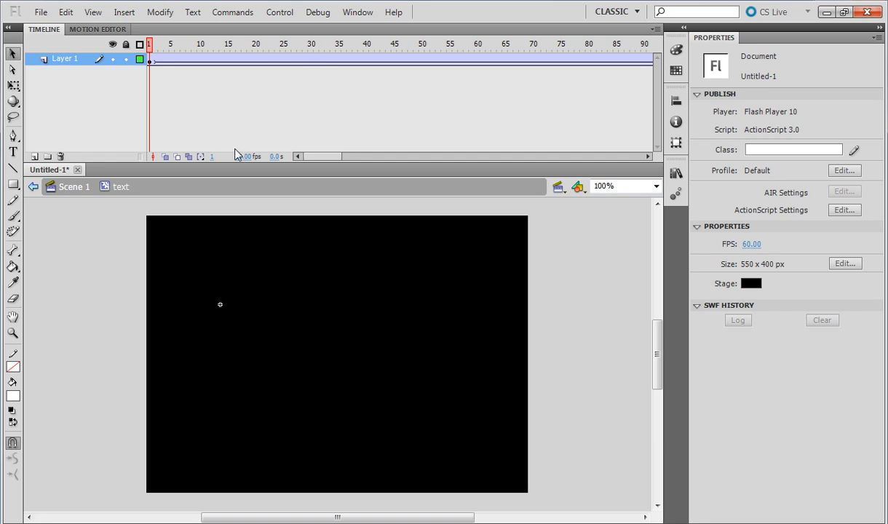